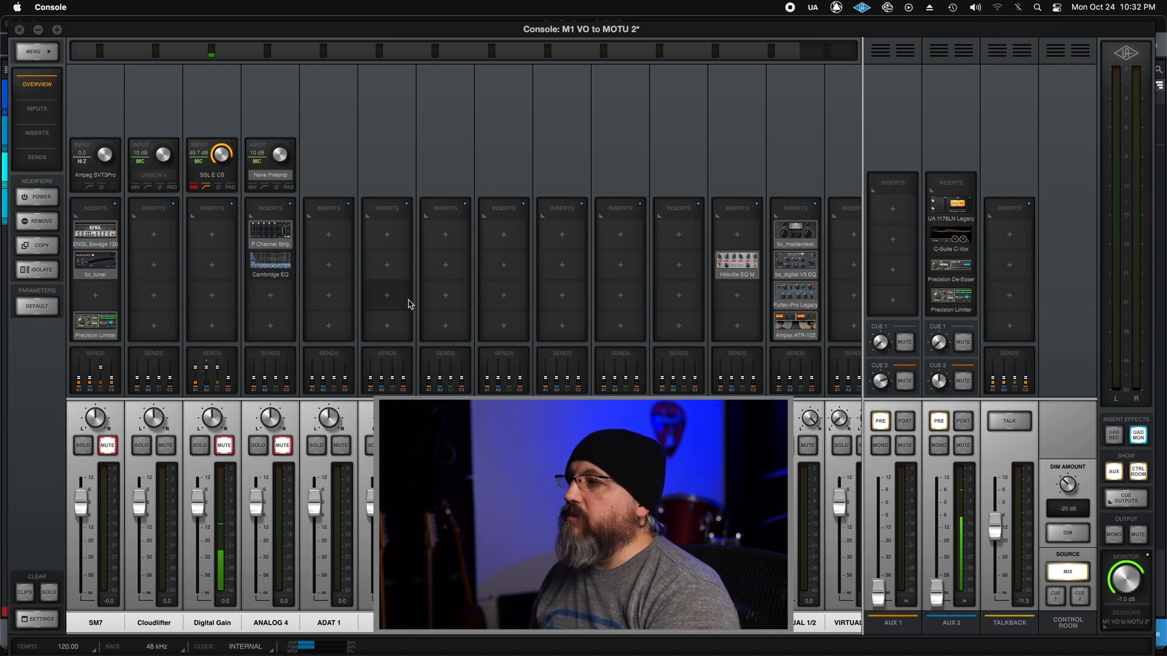
Switch to Pro Tools and start a new track set of two mono audio tracks
key("cmd+tab")
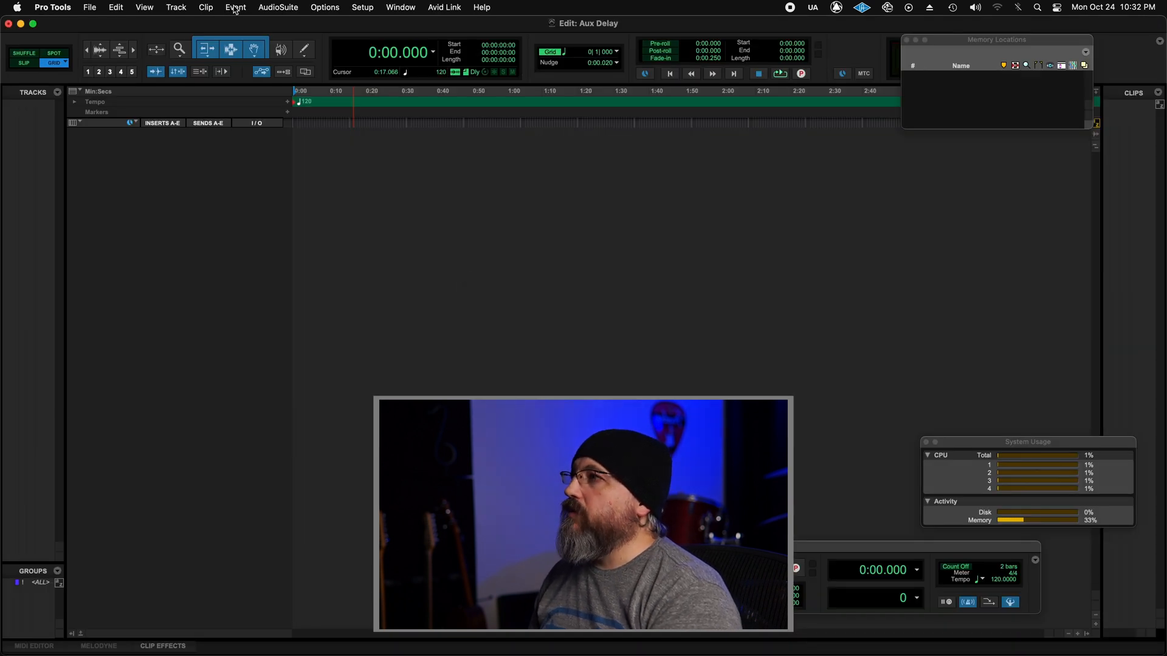
left_click(175, 7)
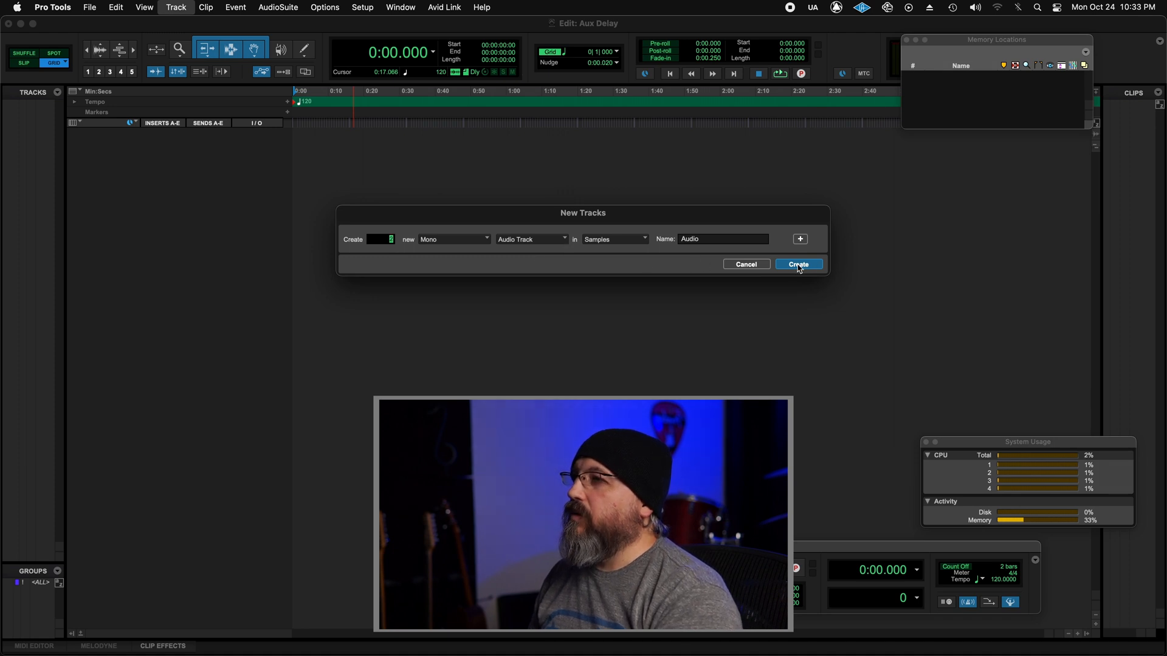
Create the tracks, feeding Audio 1 from MIC/LINE/HIZ 1 and Audio 2 from AUX1 L
left_click(798, 264)
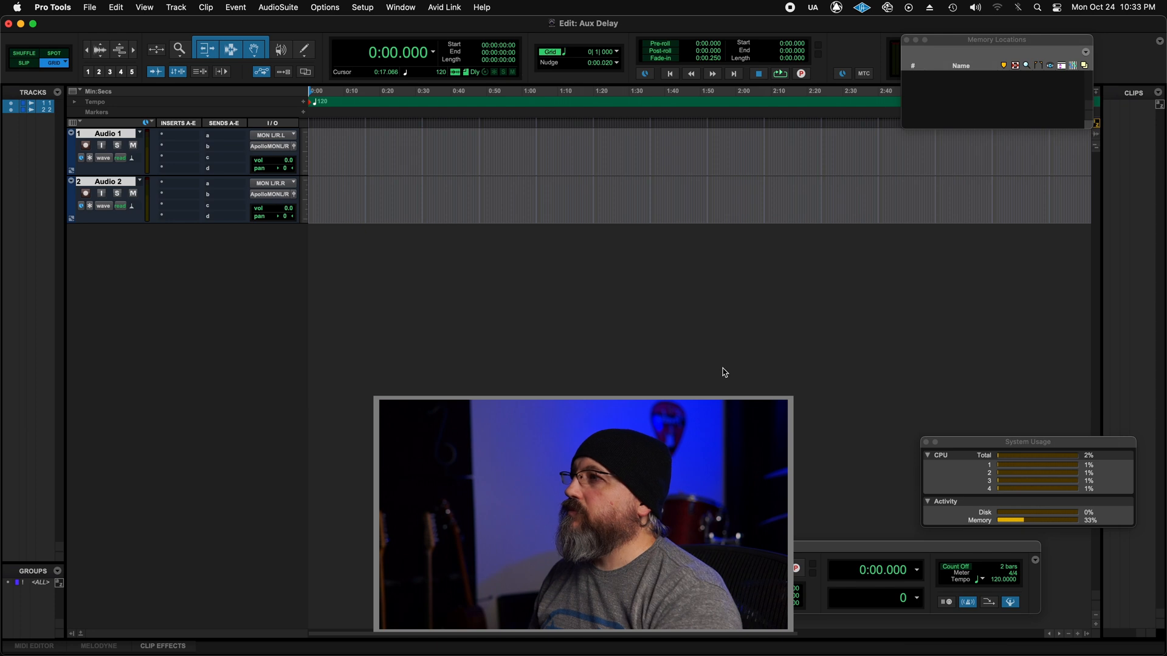
left_click(273, 135)
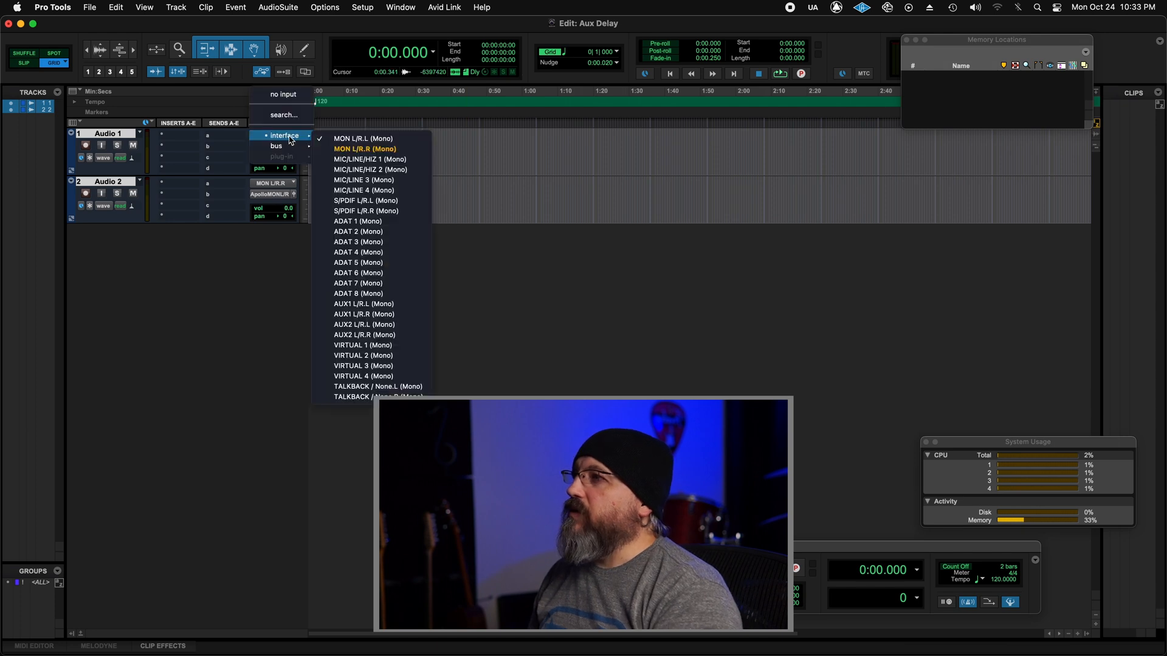
mouse_move(374, 159)
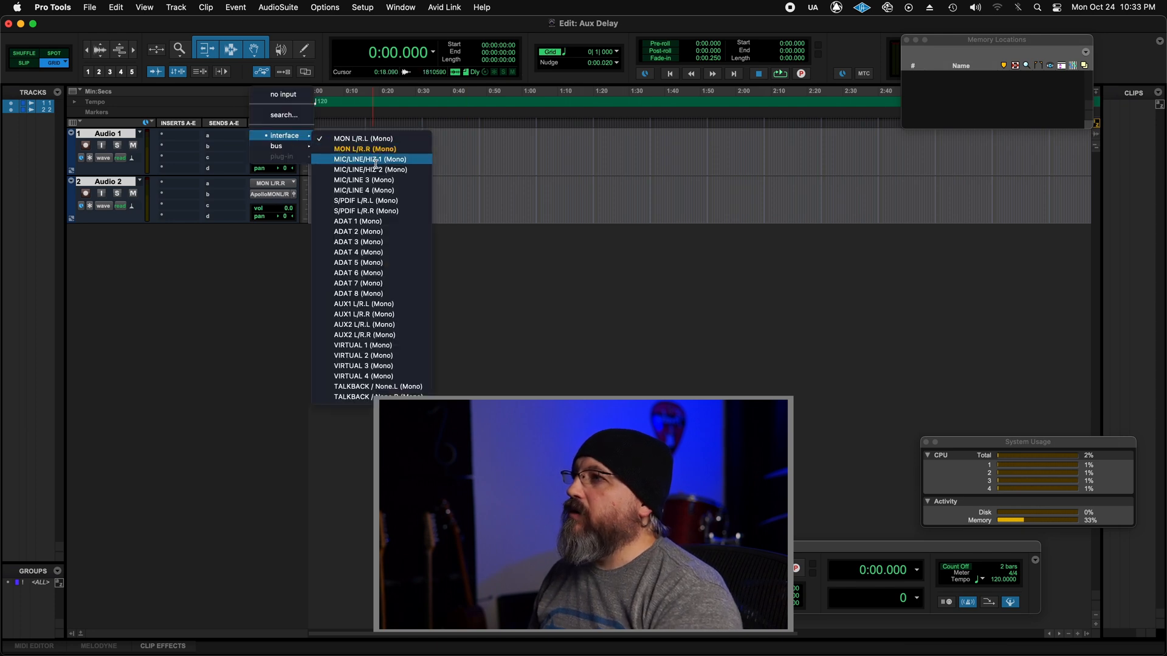
left_click(368, 168)
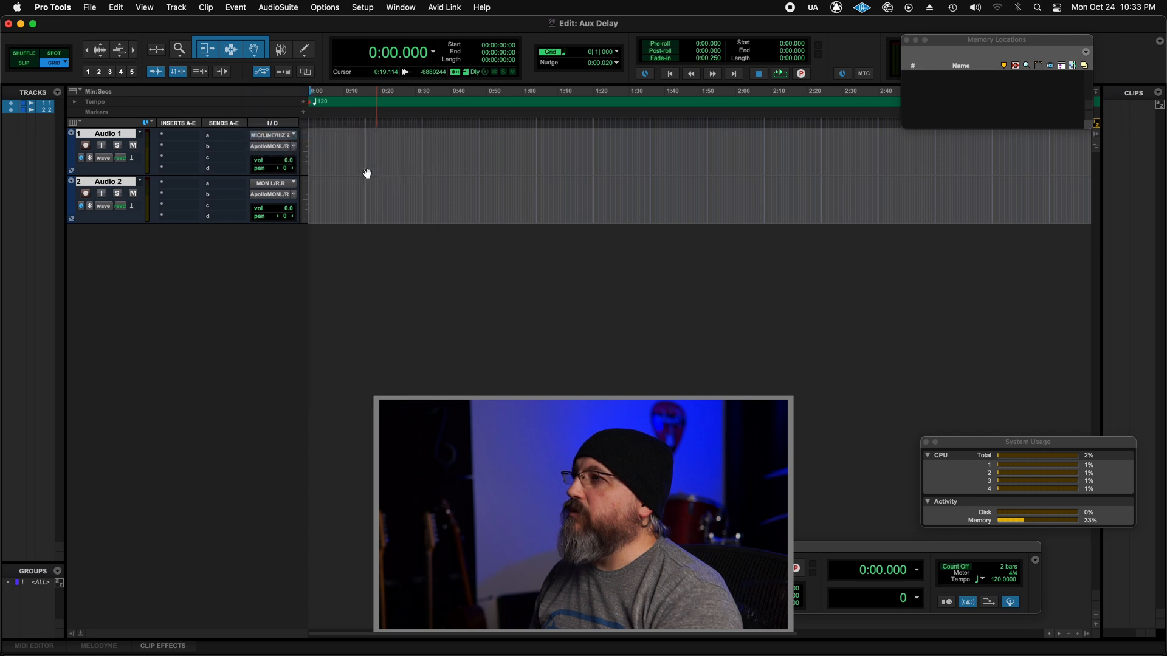
left_click(275, 183)
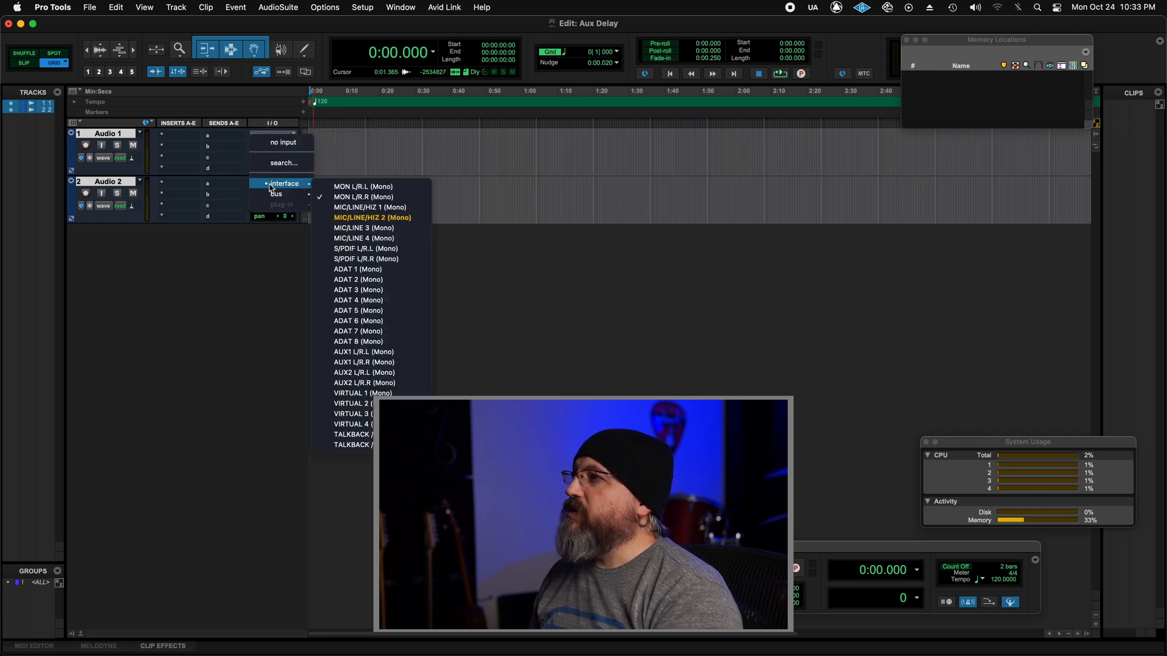
mouse_move(364, 352)
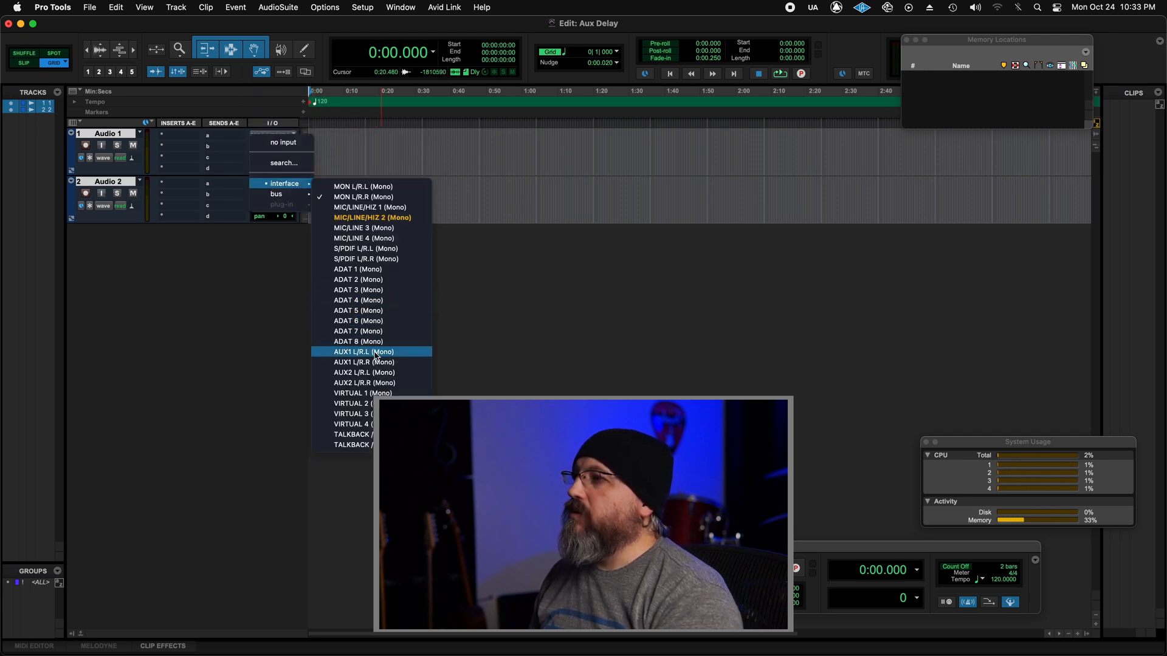
left_click(362, 352)
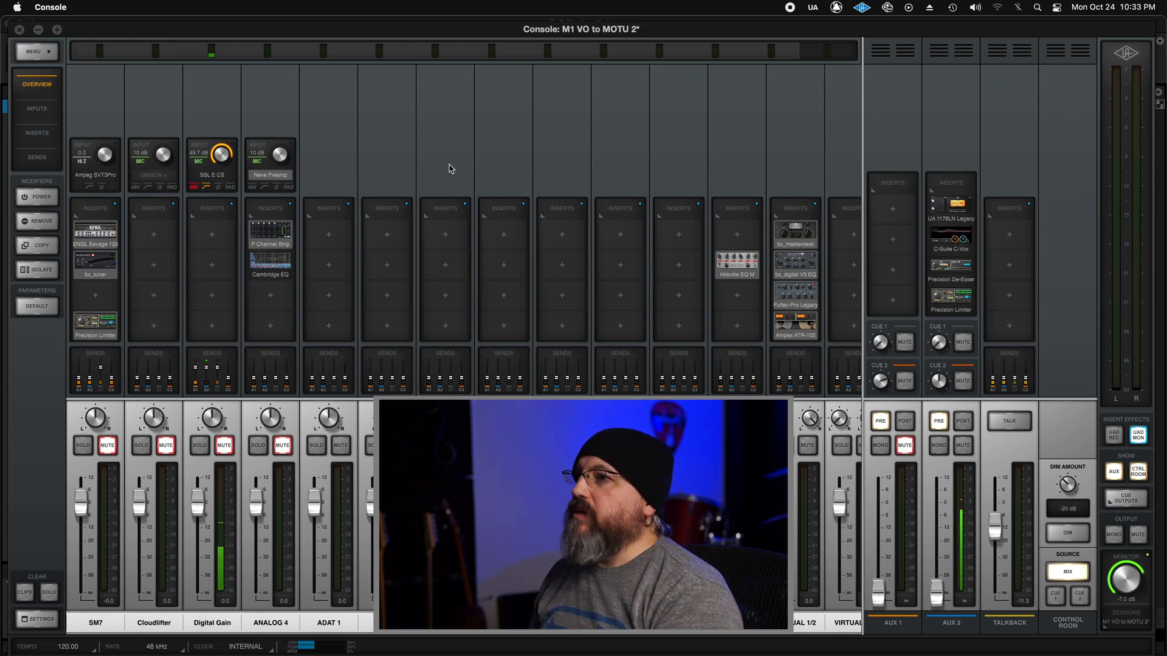
mouse_move(435, 152)
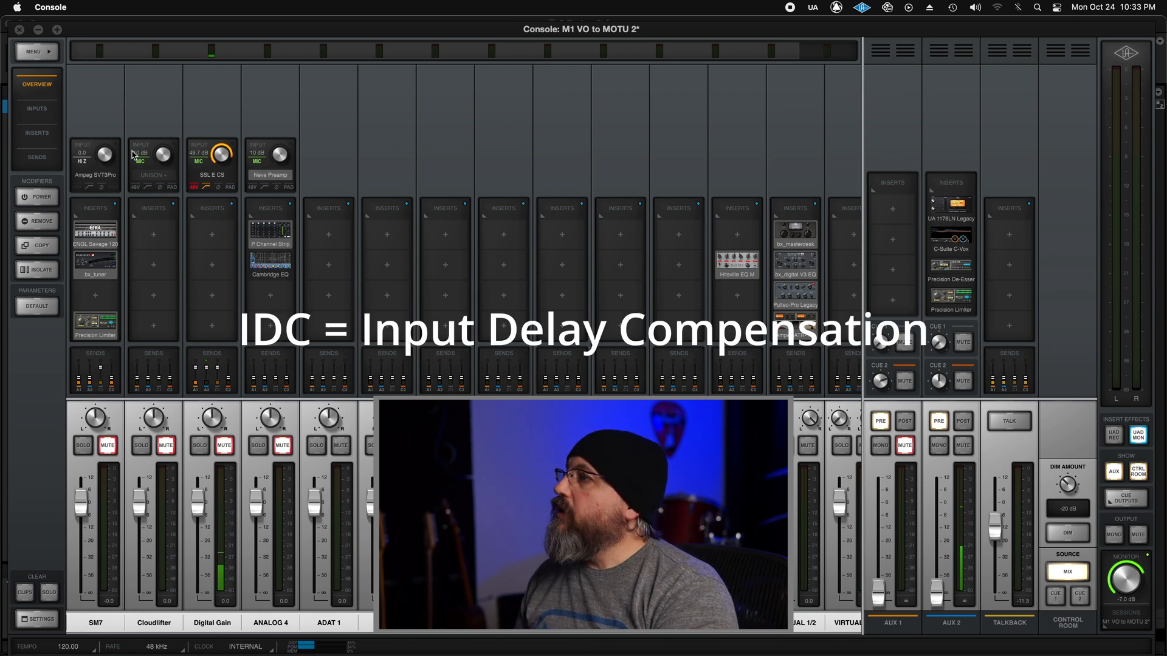
Open Console hardware settings and show the Input Delay Compensation choices
left_click(37, 619)
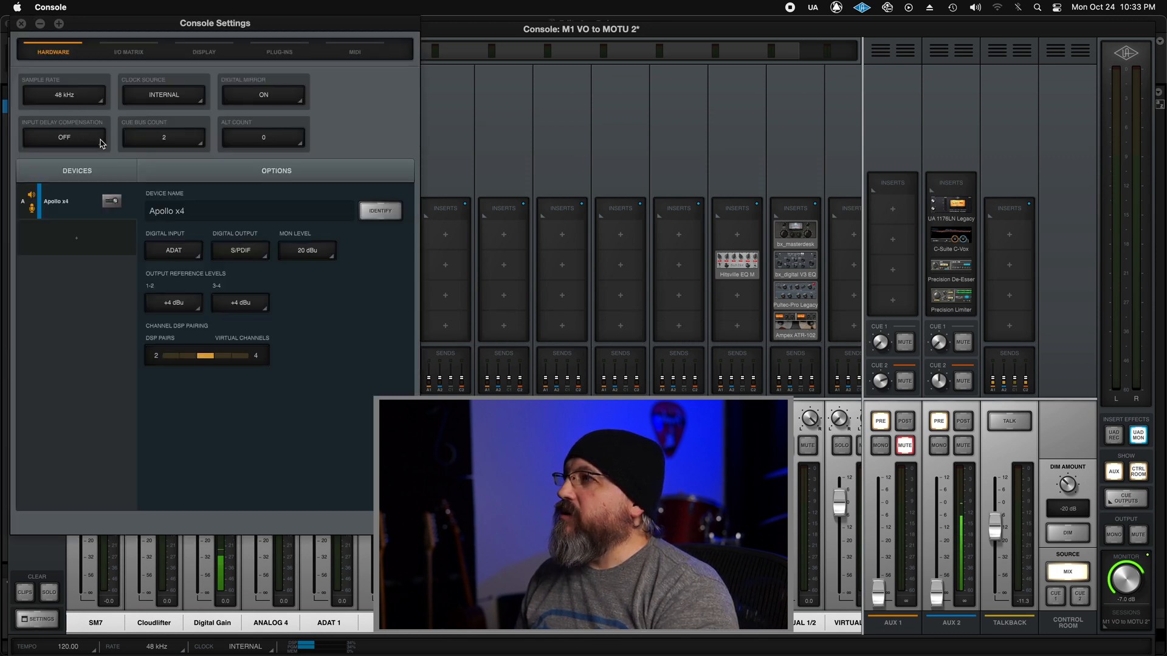
left_click(63, 137)
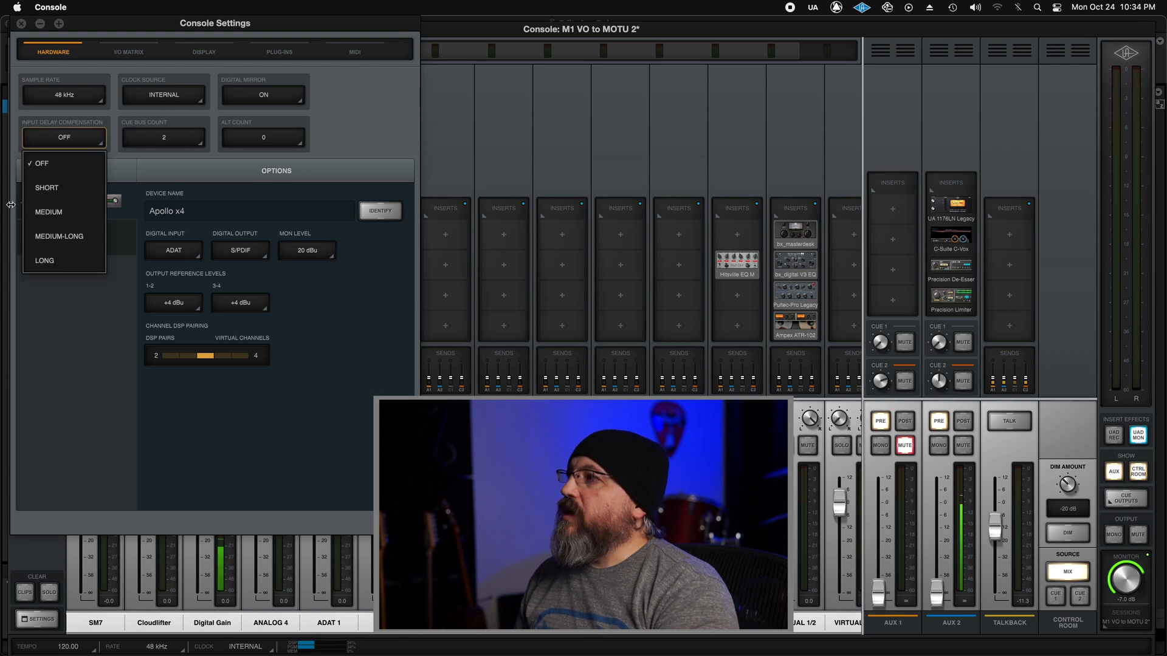
mouse_move(53, 187)
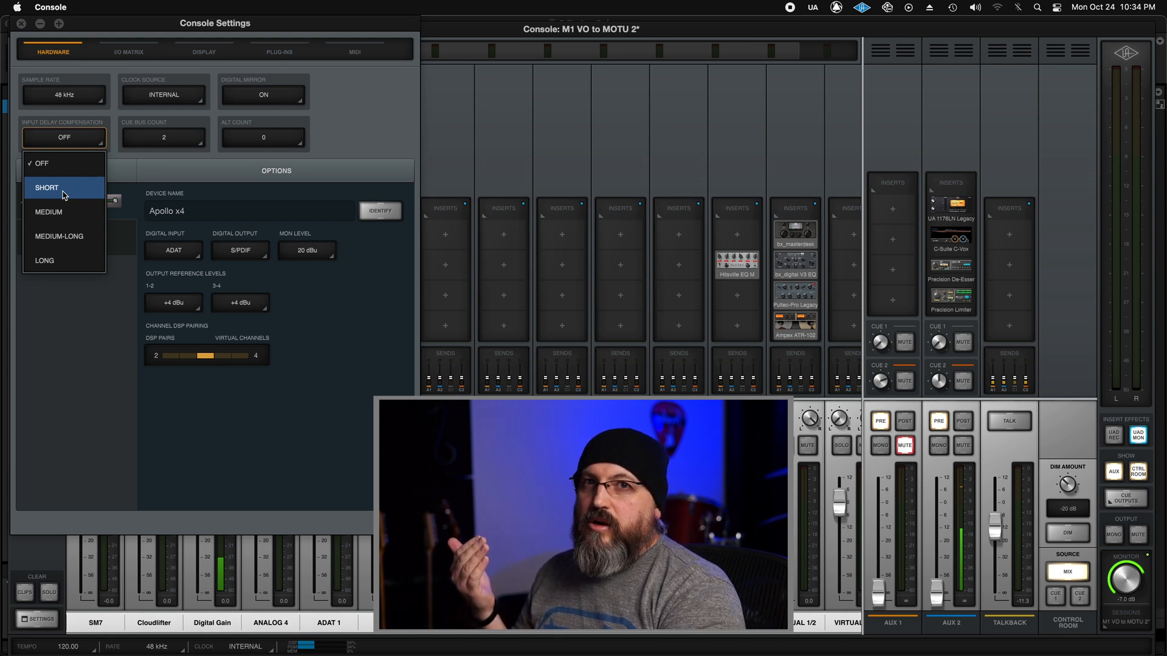
mouse_move(59, 211)
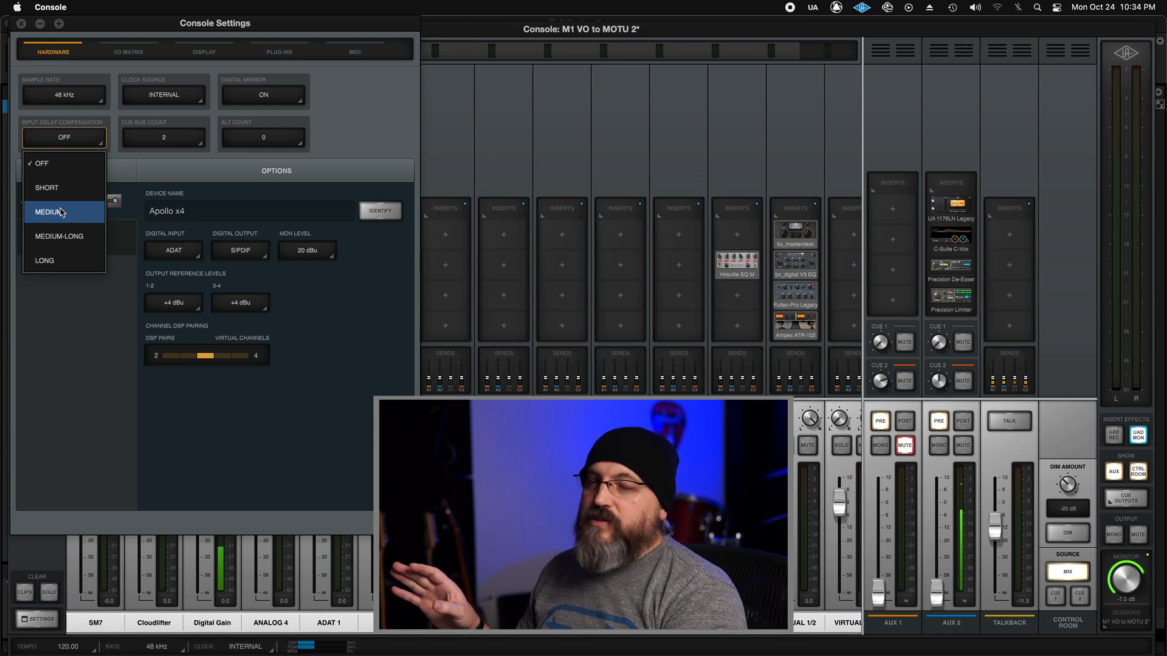
Set Input Delay Compensation to Medium, then switch it back to Off
left_click(63, 212)
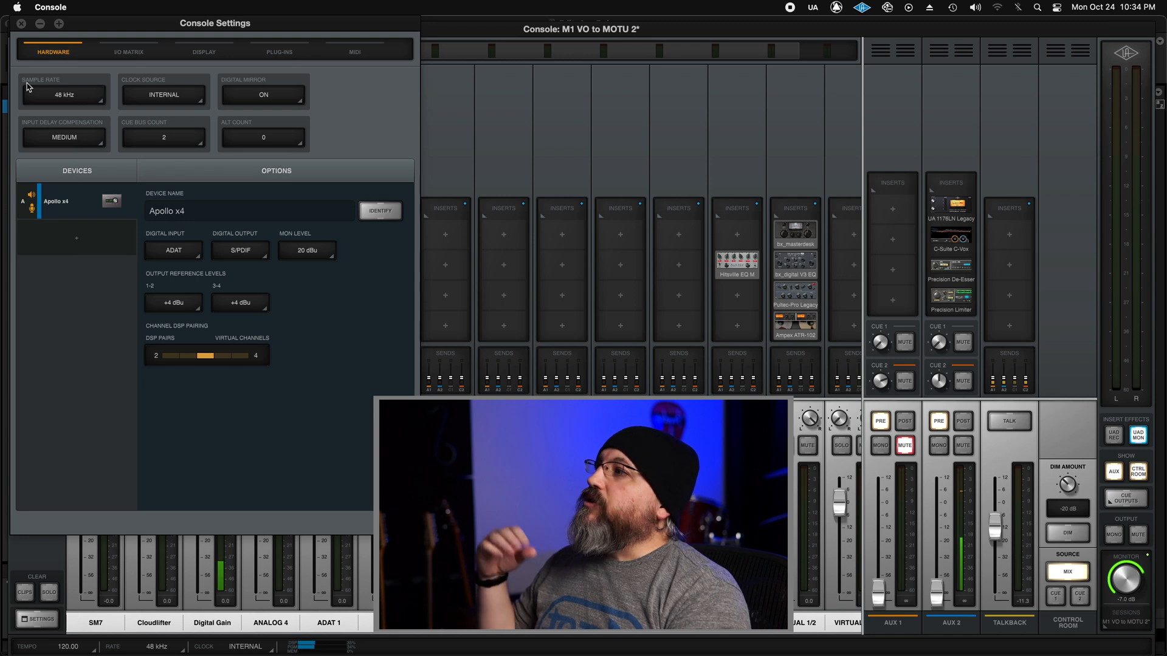
left_click(63, 136)
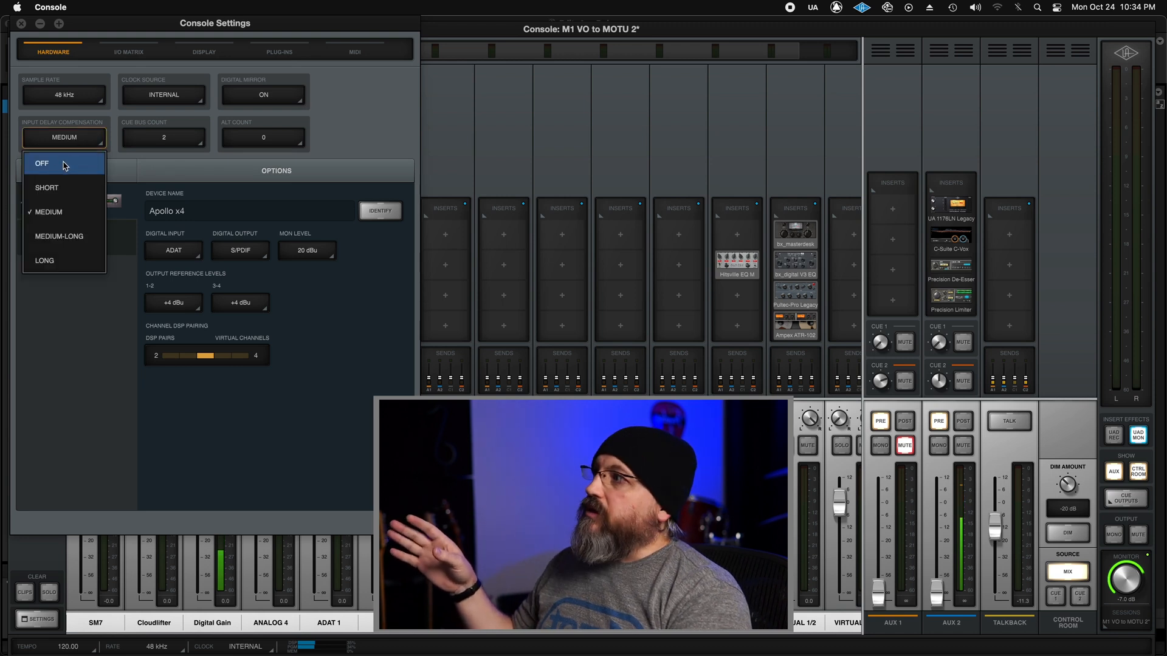
left_click(41, 163)
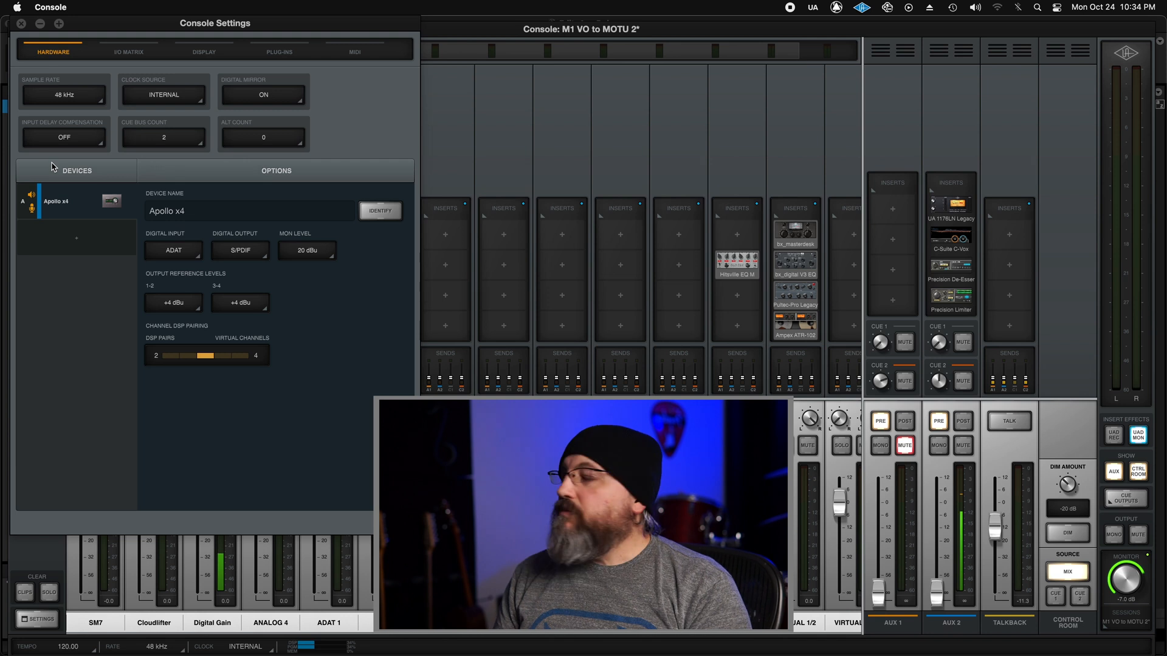
mouse_move(151, 97)
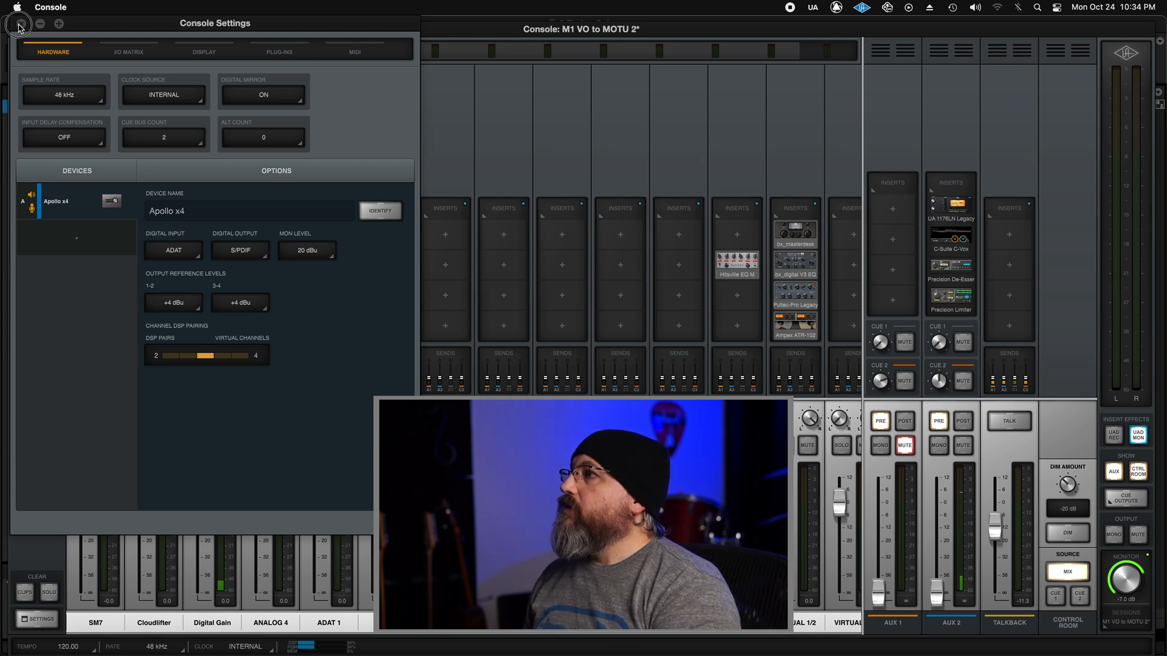
Close the Console Settings window to return to the Overview mixer
left_click(19, 29)
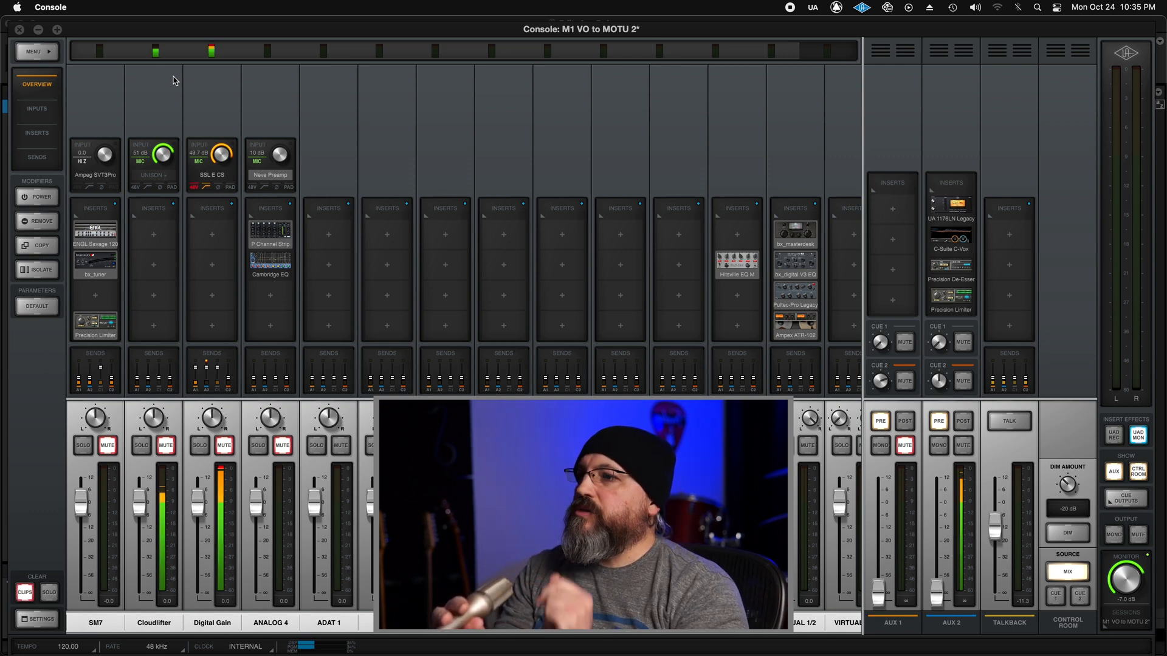
Raise the Cloudlifter channel's AUX 1 send level and close its sends panel
left_click(905, 445)
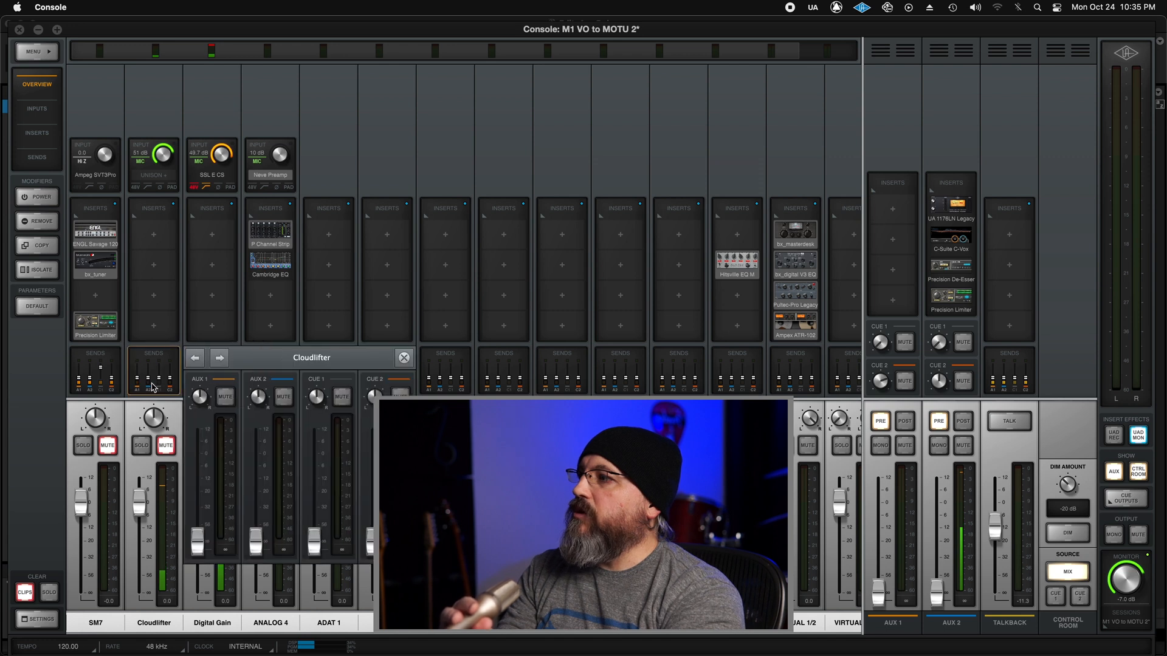
left_click_drag(199, 416, 198, 427)
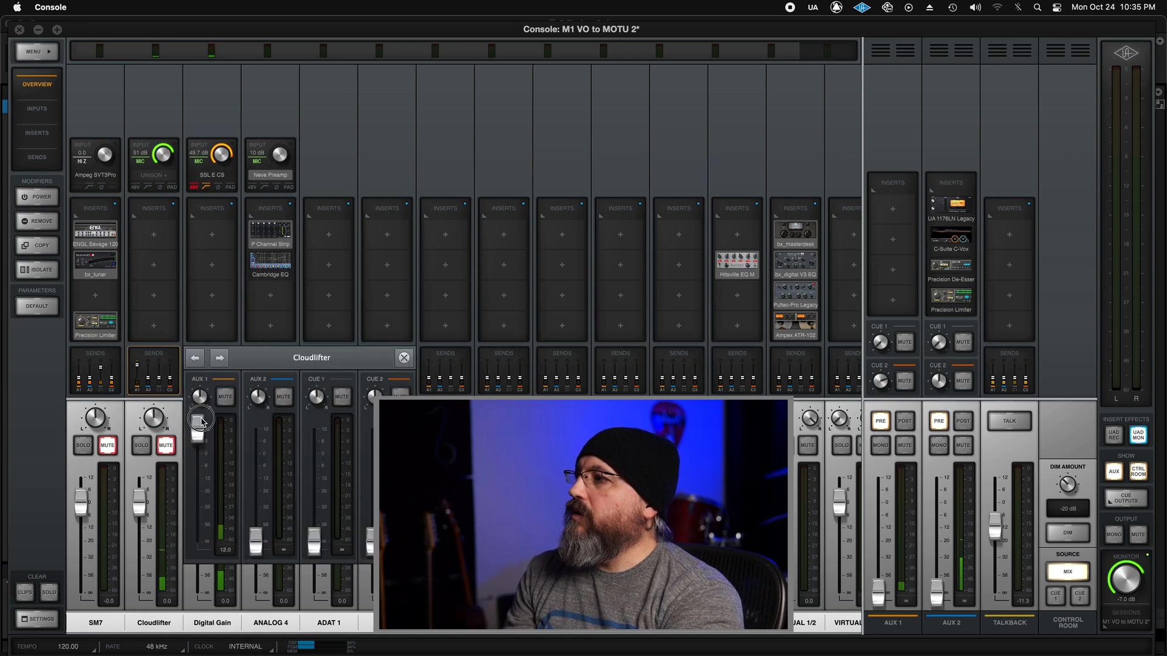
left_click_drag(199, 417, 205, 465)
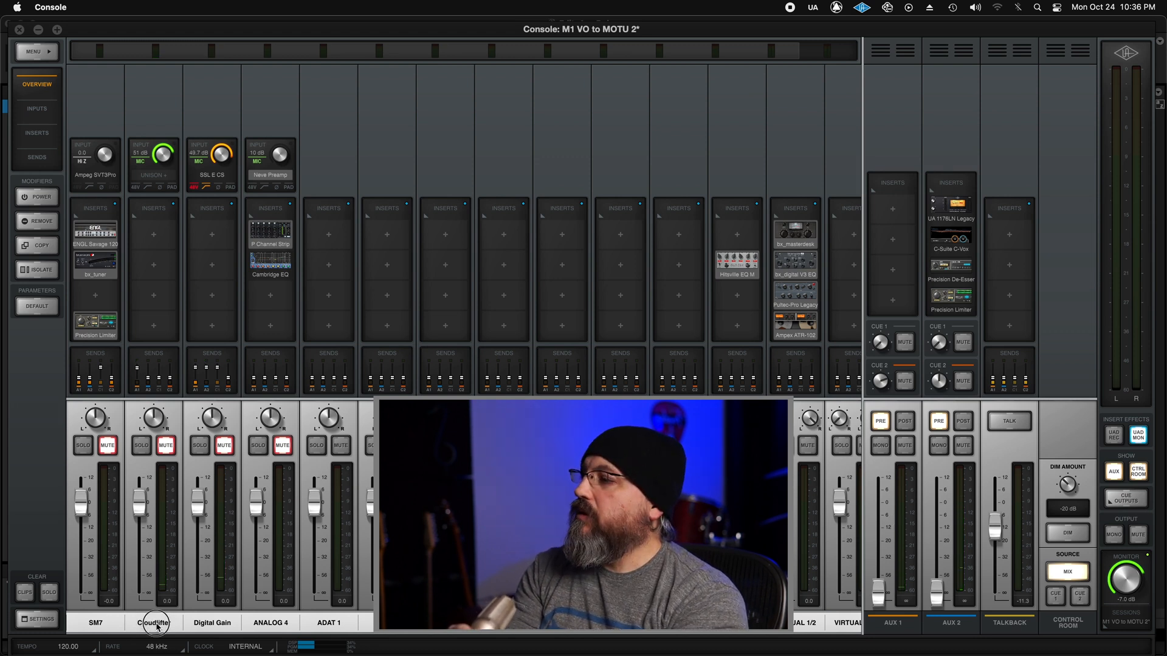
Rename the Cloudlifter channel to 'Input'
left_click(155, 622)
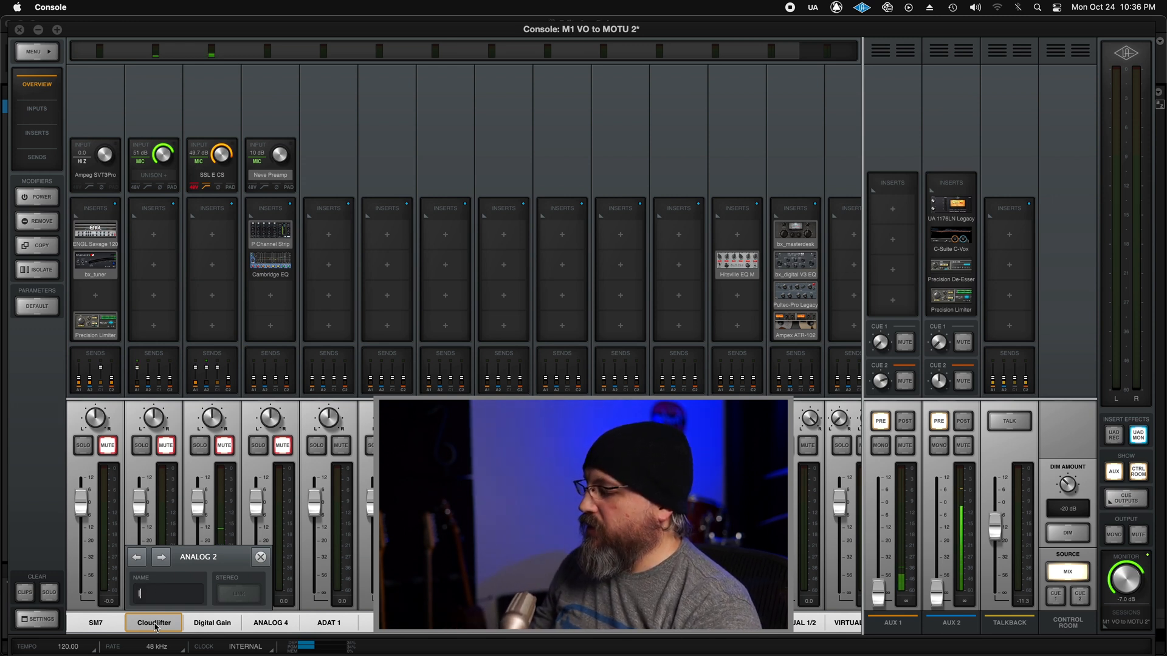
type("Input")
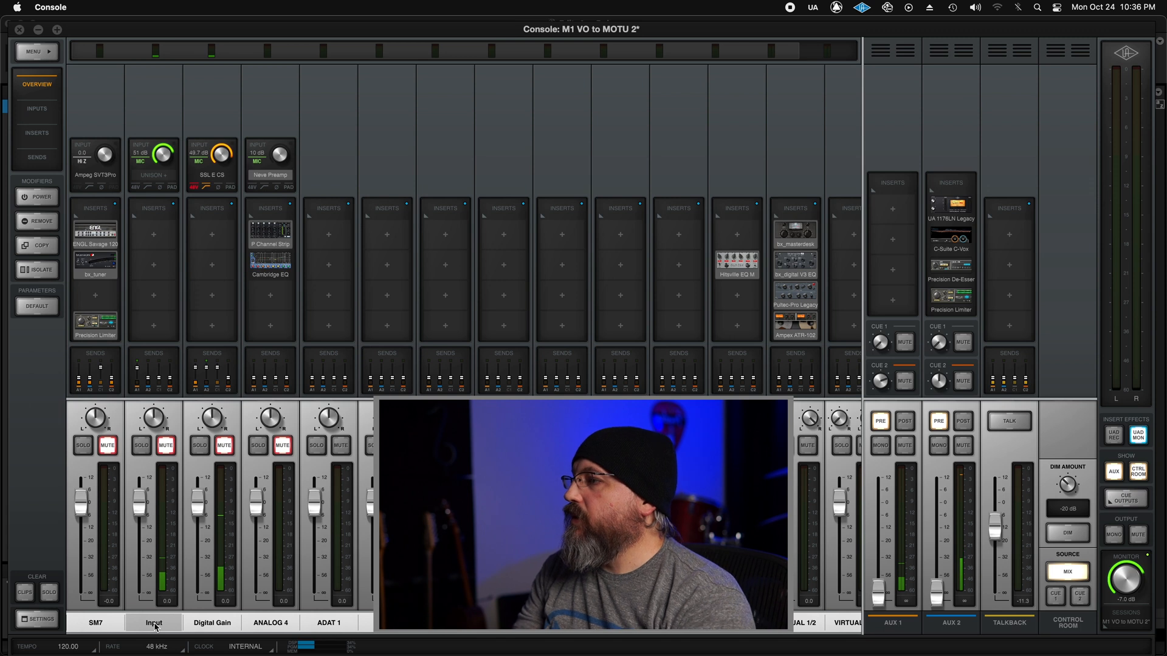
left_click(212, 623)
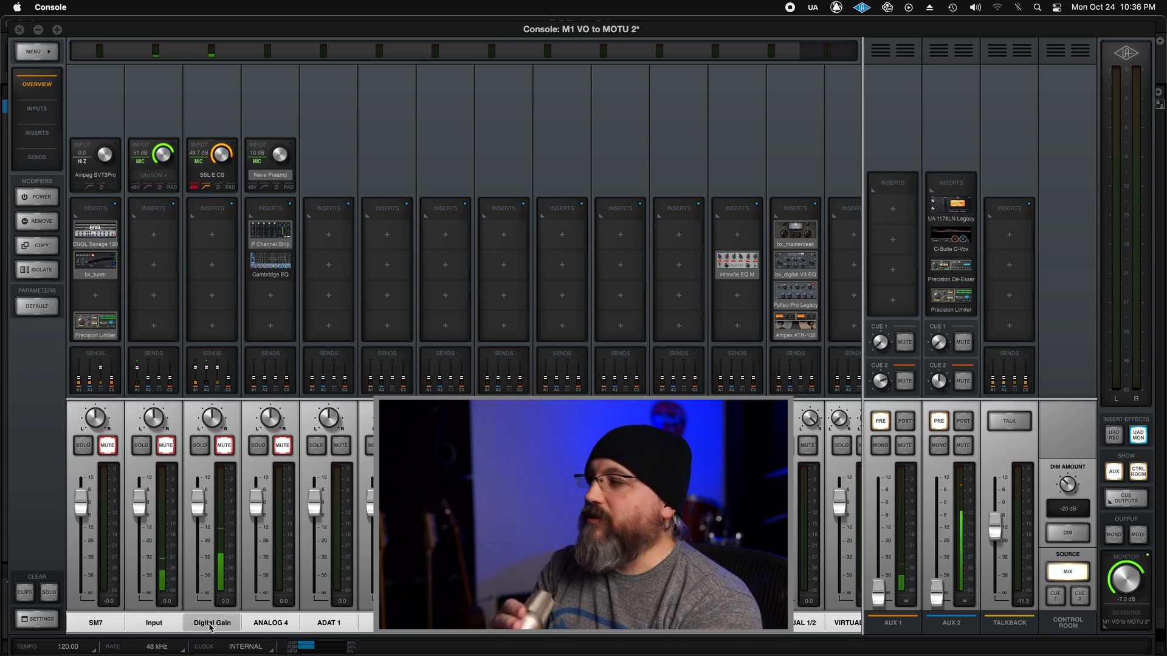
left_click(154, 622)
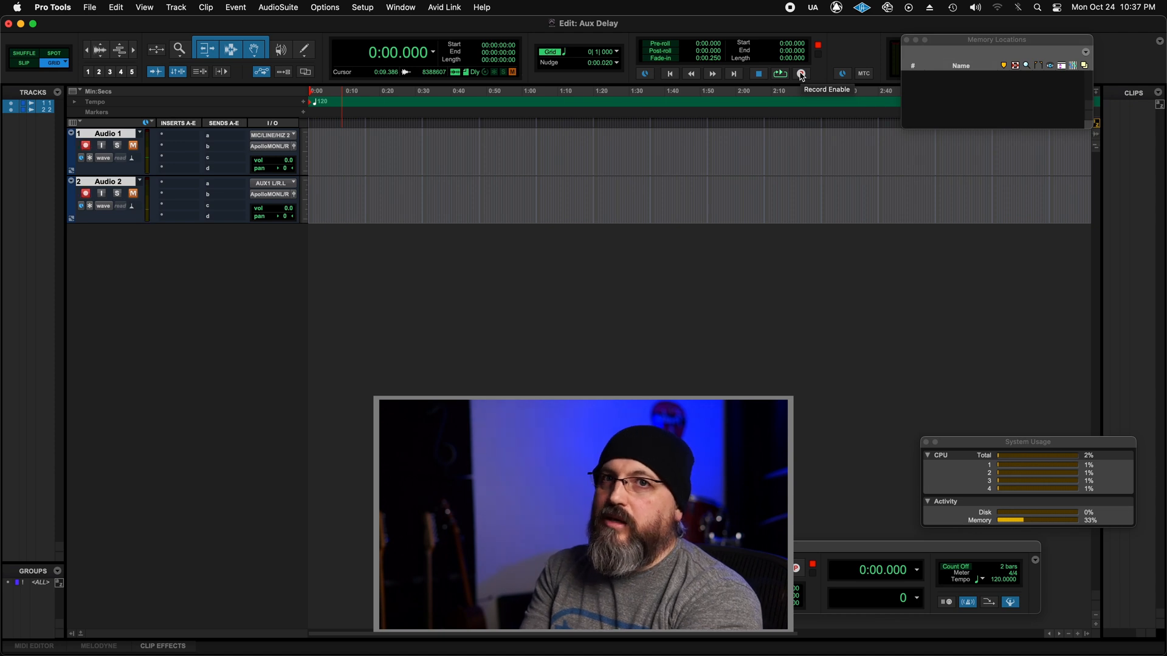
Record-enable the transport and play to capture a snap on Audio 1 and Audio 2
left_click(800, 74)
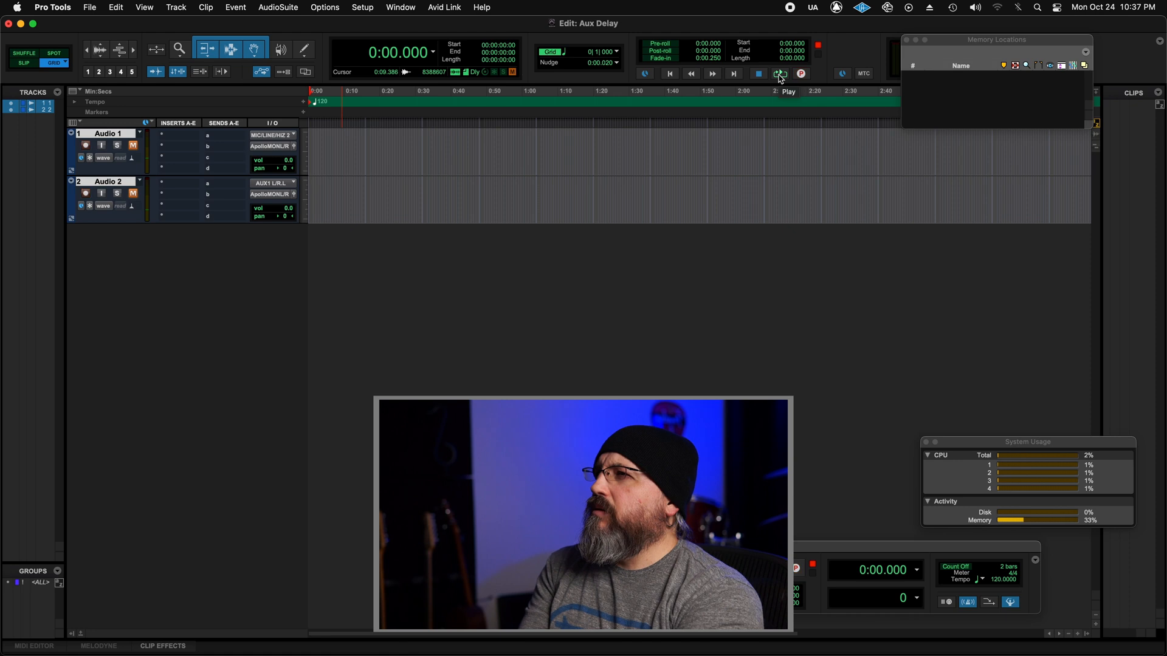
left_click(780, 73)
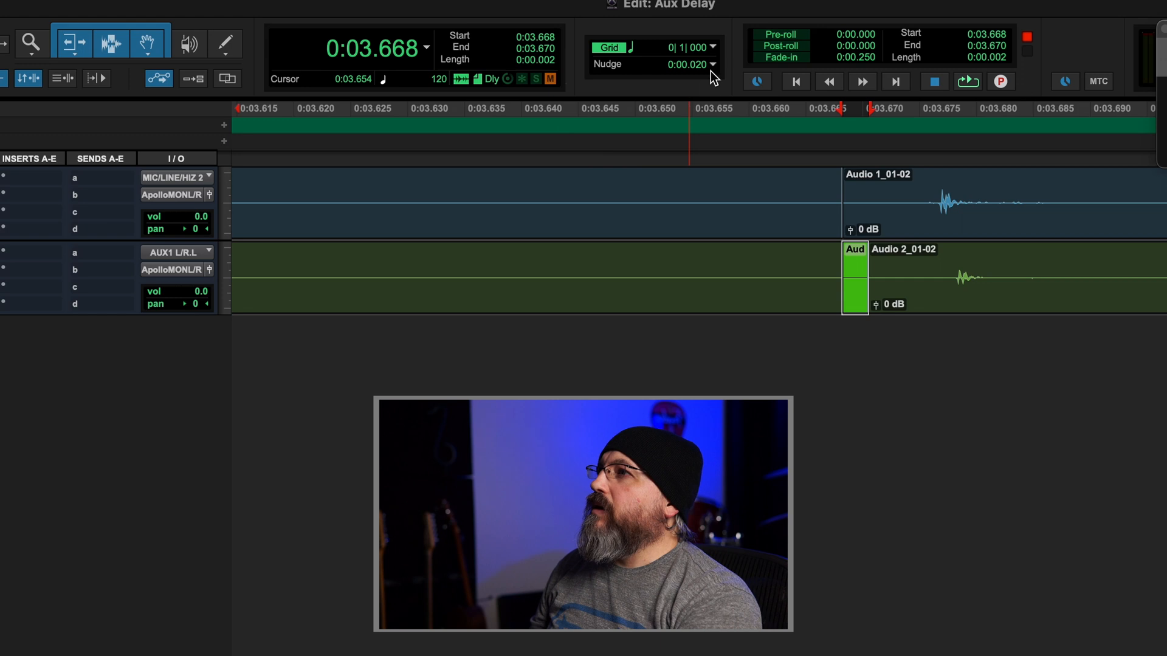
Set the Main Counter time units to Samples
left_click(372, 49)
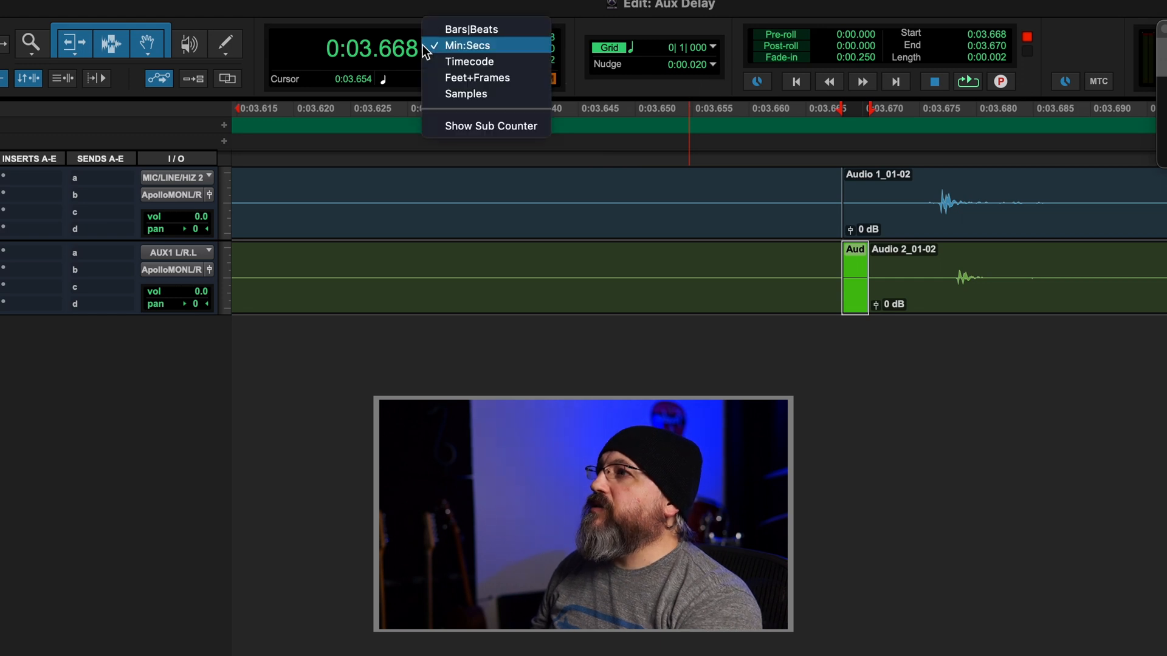
left_click(466, 94)
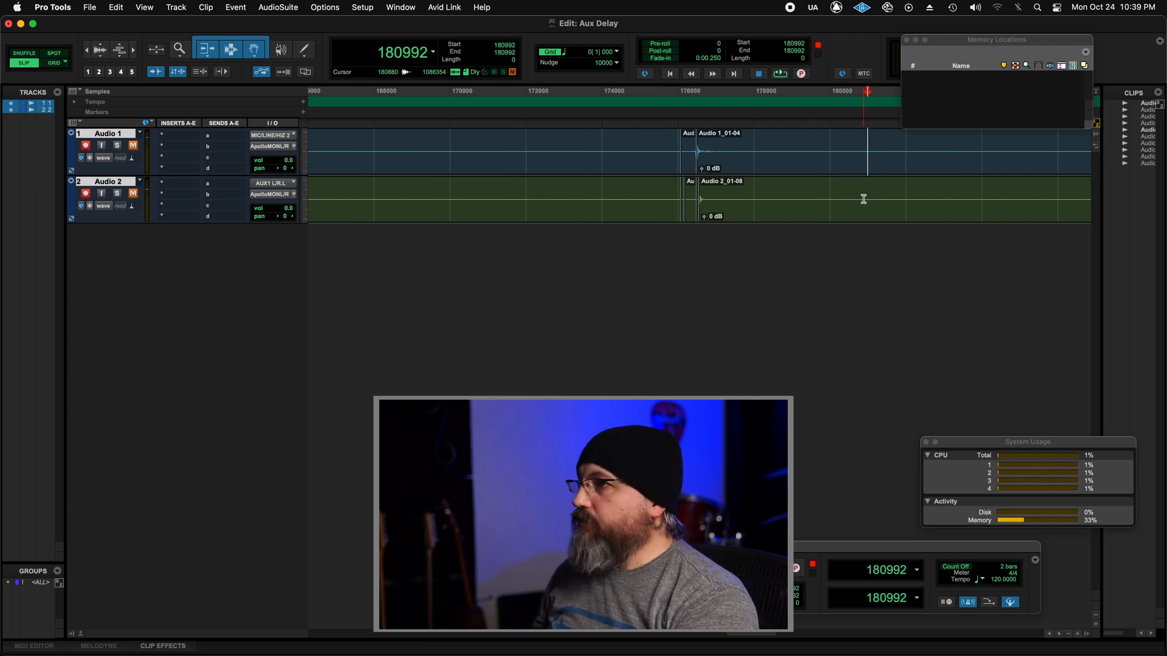
Add a memory location marker named 'Unison' and switch to UA Console
key("cmd+tab")
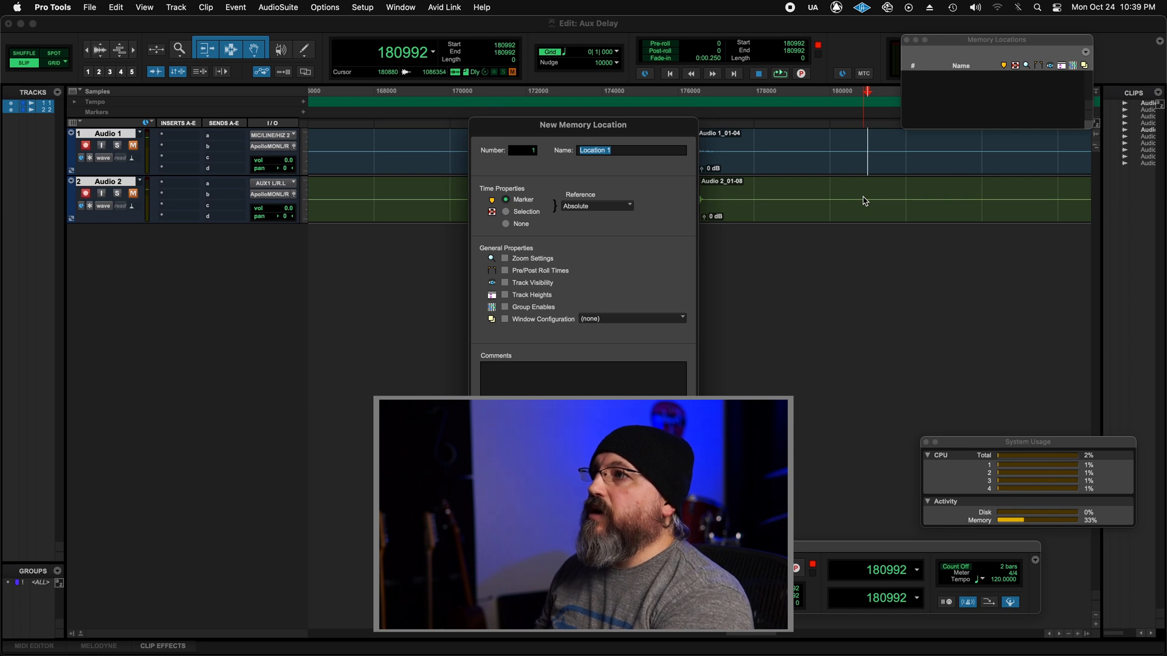
type("Unison")
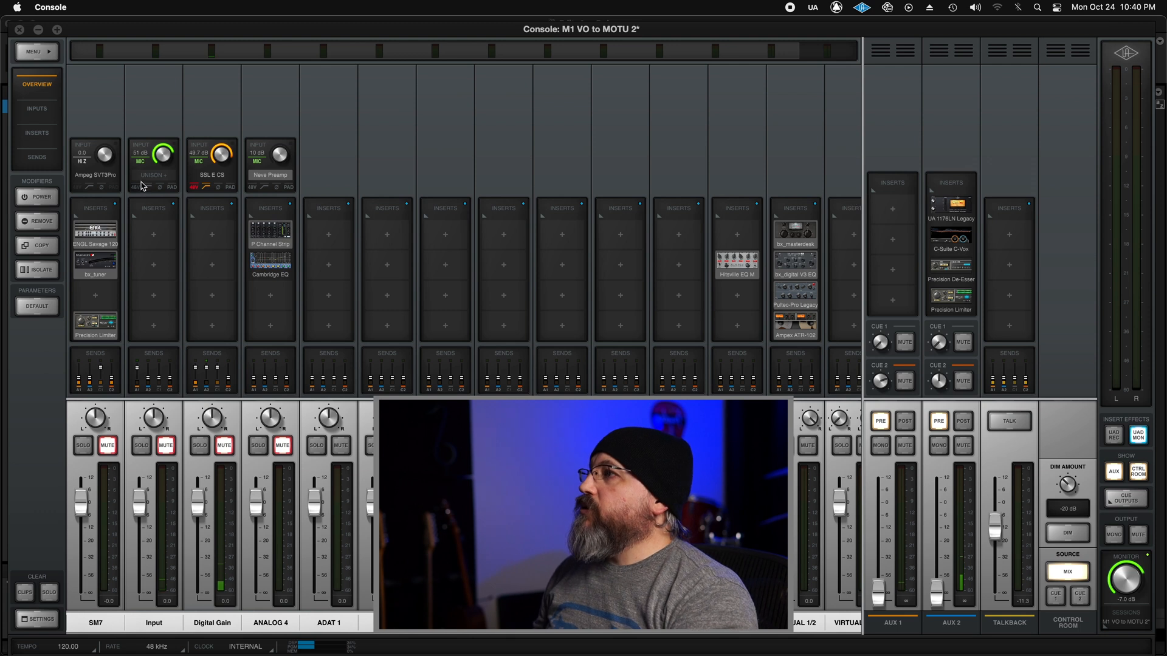
Load a Unison channel strip preamp, such as API Vision, on the Input channel
left_click(153, 174)
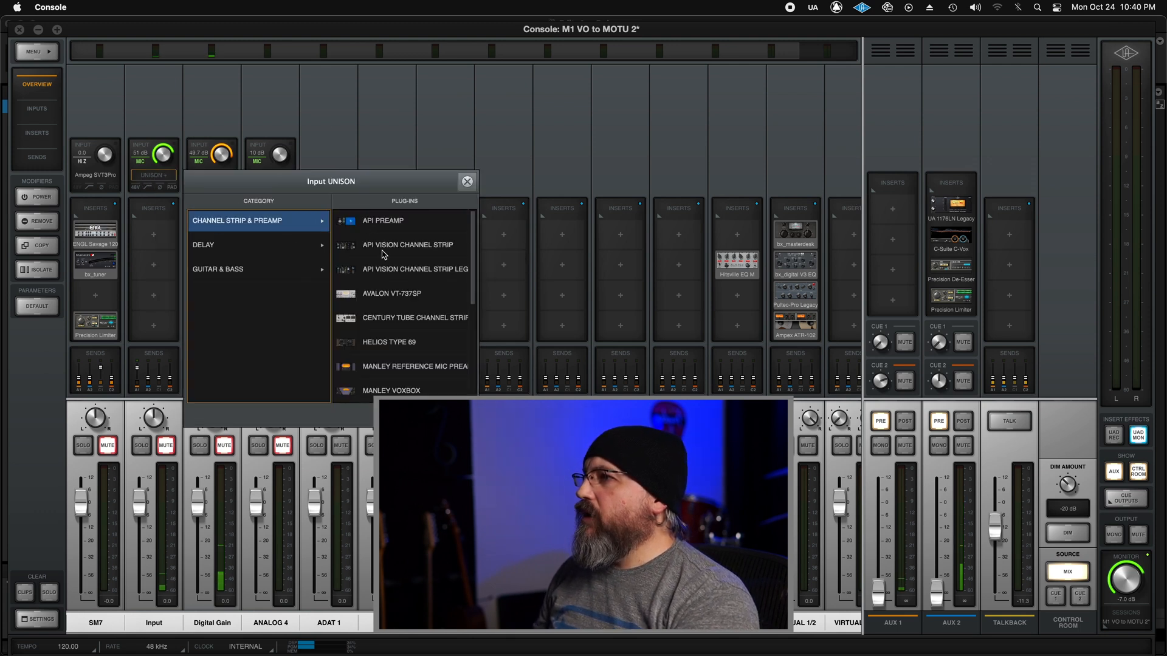
left_click(390, 292)
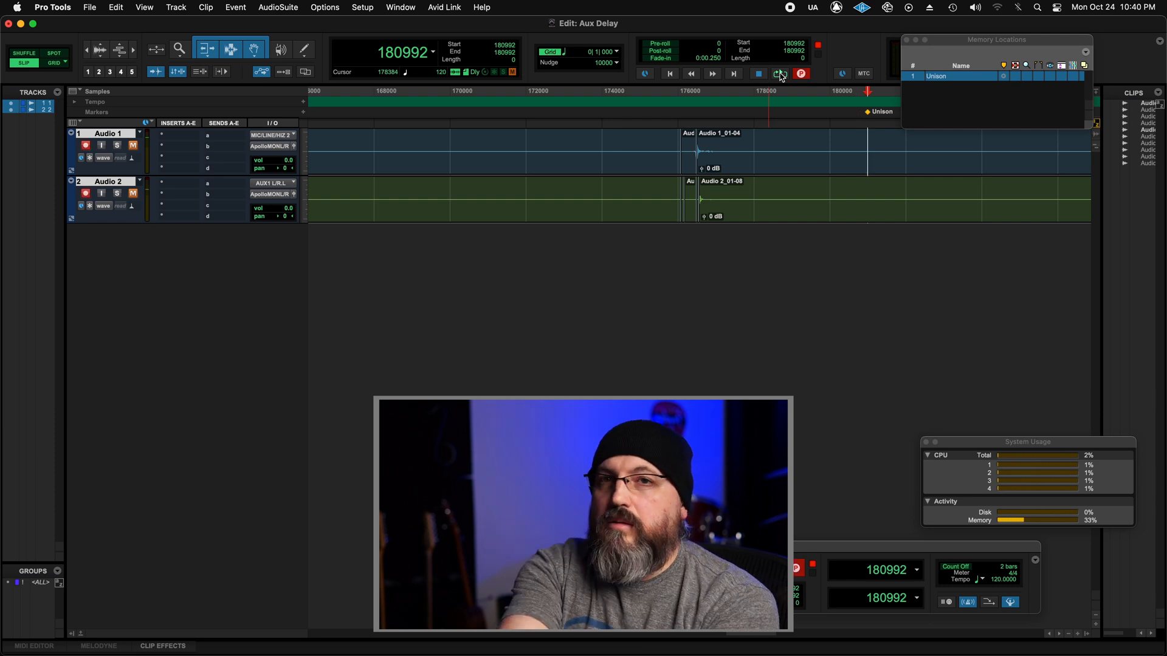
Record the next snap on Audio 1 and Audio 2 for sample-level comparison
left_click(779, 73)
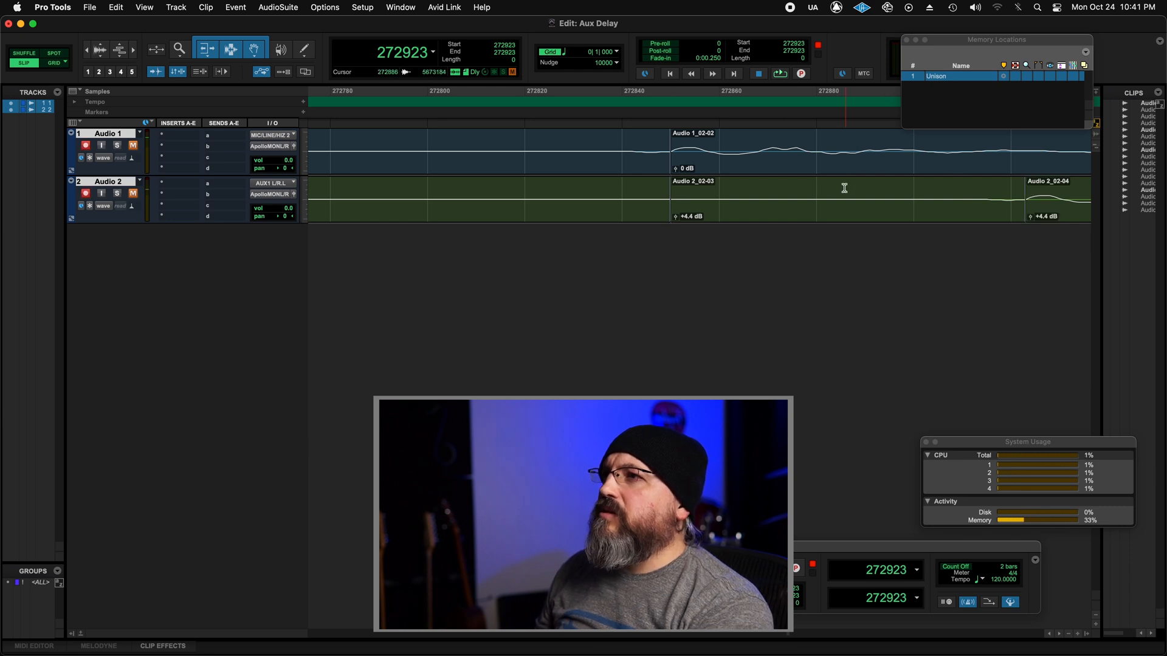
left_click(845, 197)
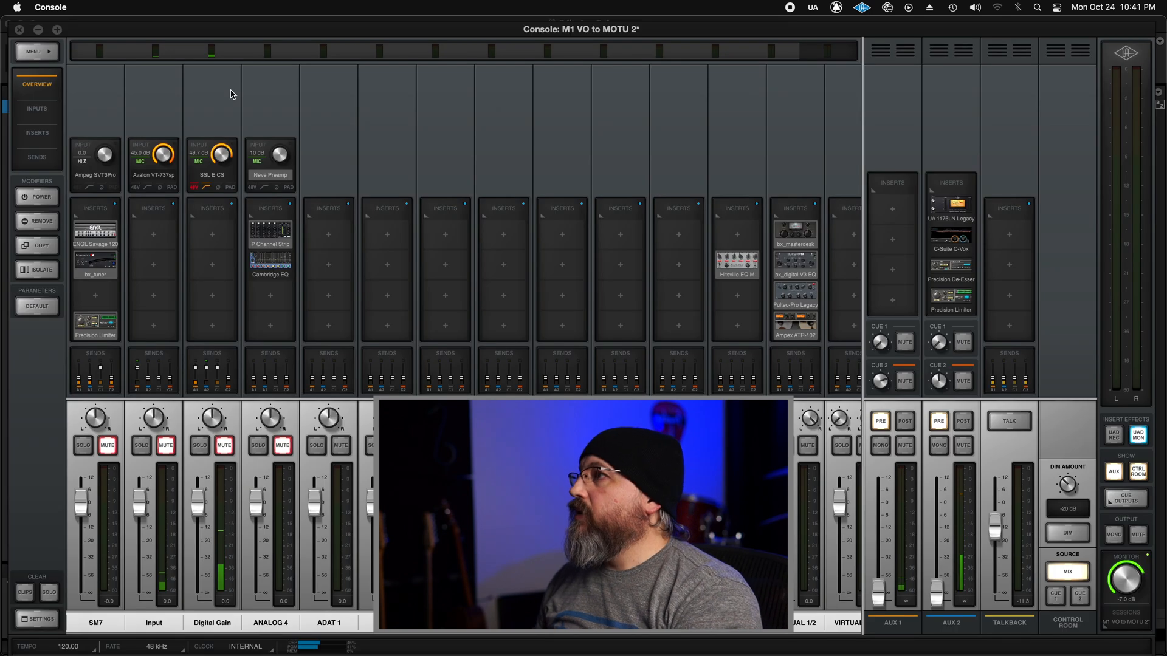
Put API 550A from the Equalization list on Input Insert 1 and move its window aside
left_click_drag(153, 154, 152, 145)
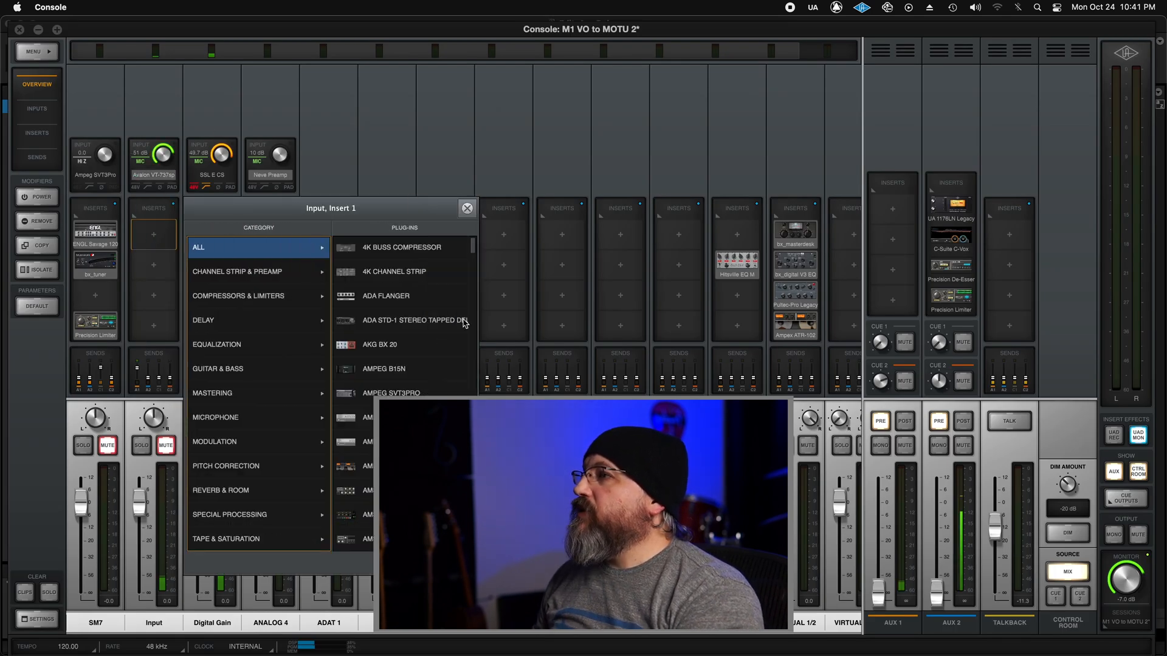
mouse_move(261, 326)
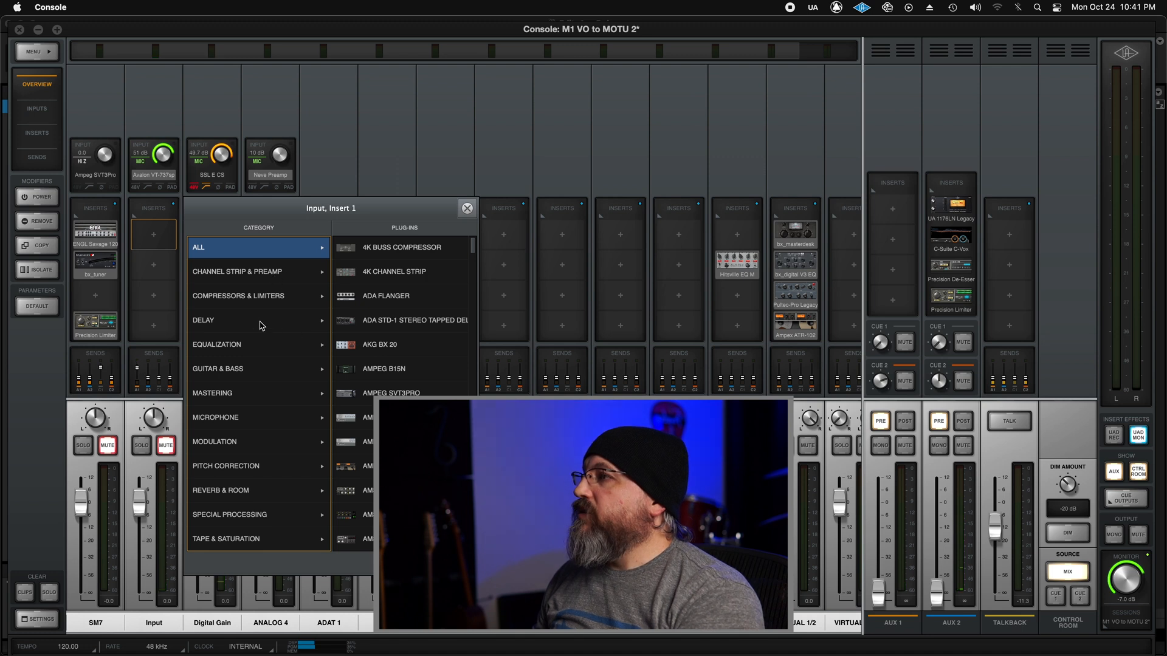
left_click(217, 345)
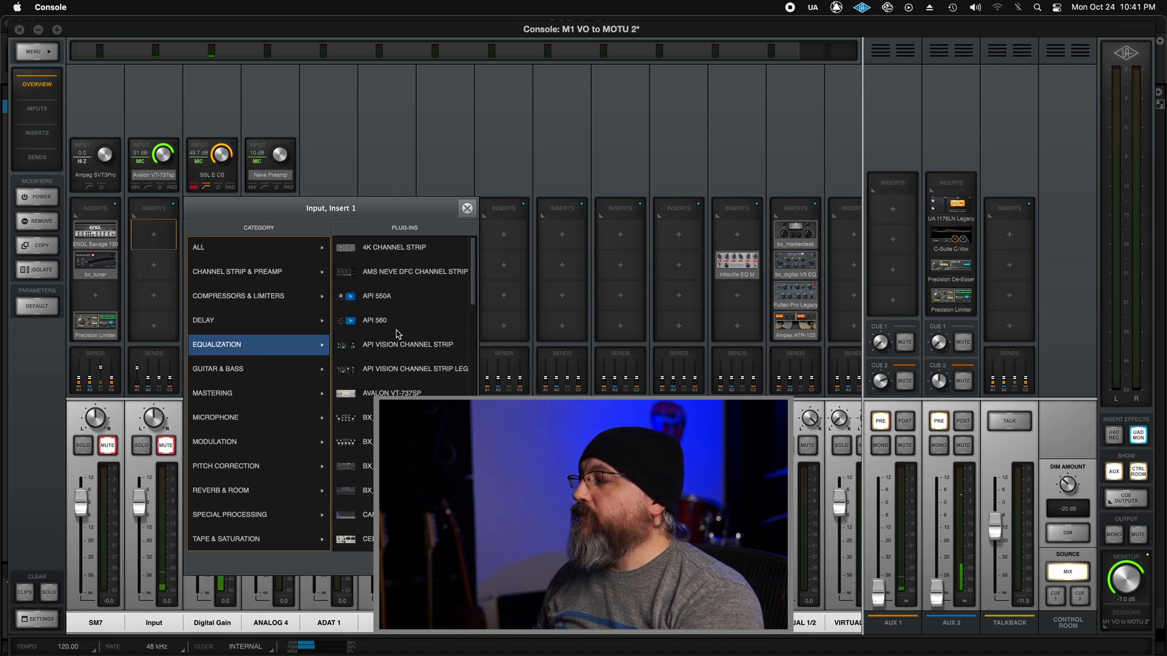
left_click(377, 296)
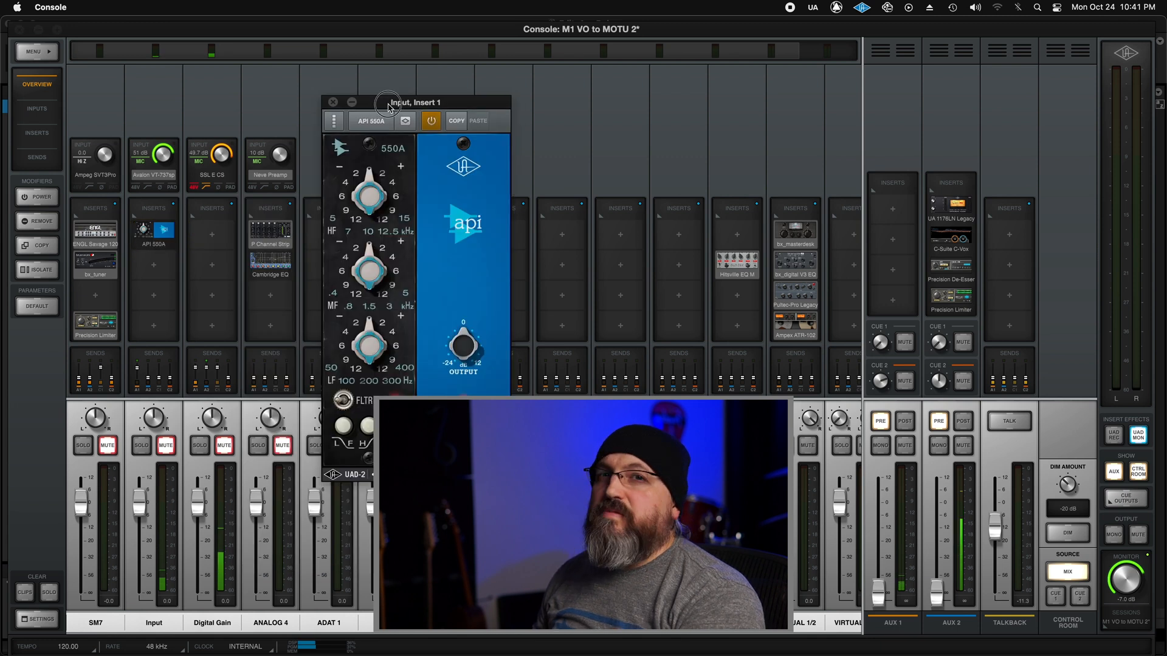
left_click_drag(387, 102, 422, 118)
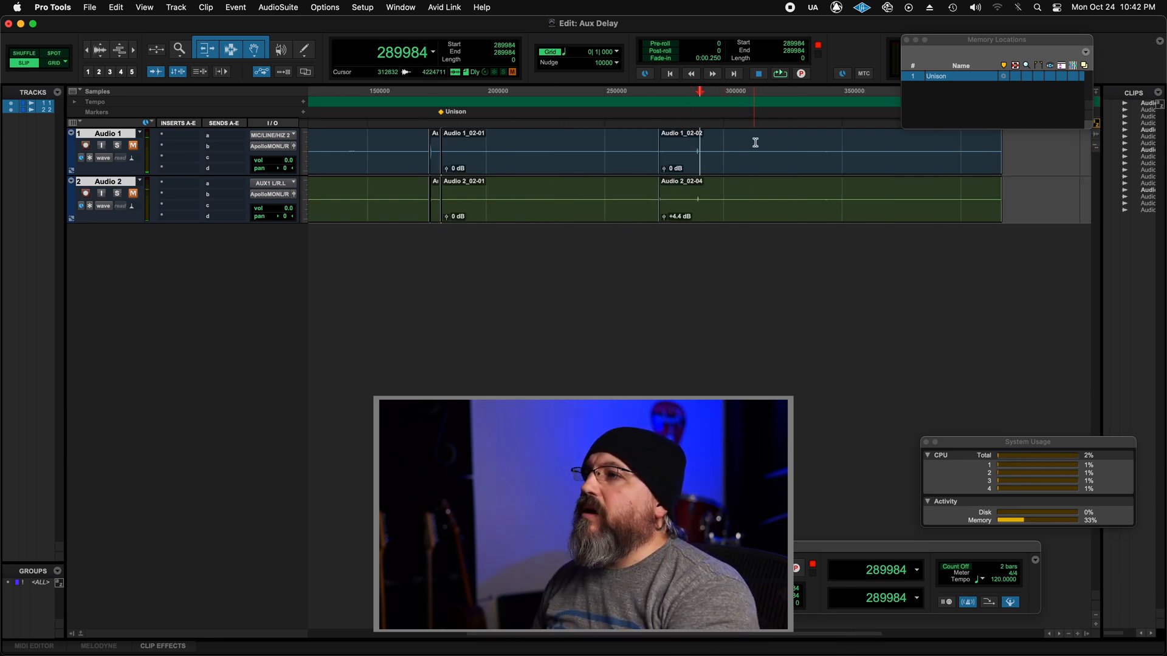
Create an 'Insert' memory location at the insert snap, then record again
key("enter")
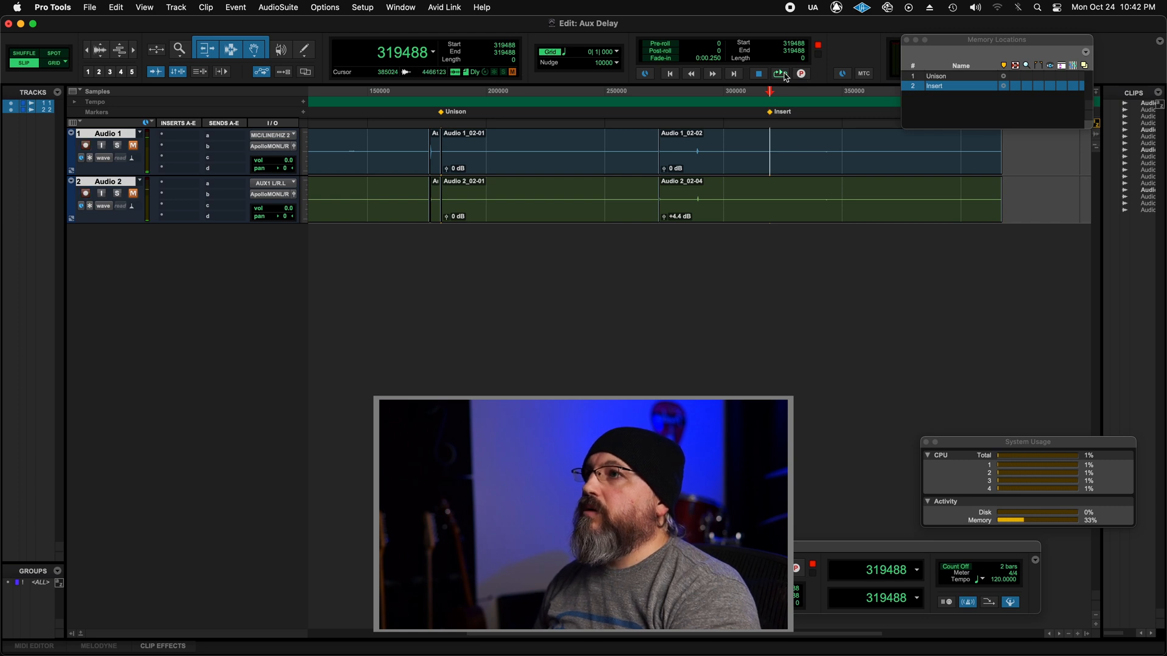
left_click(779, 73)
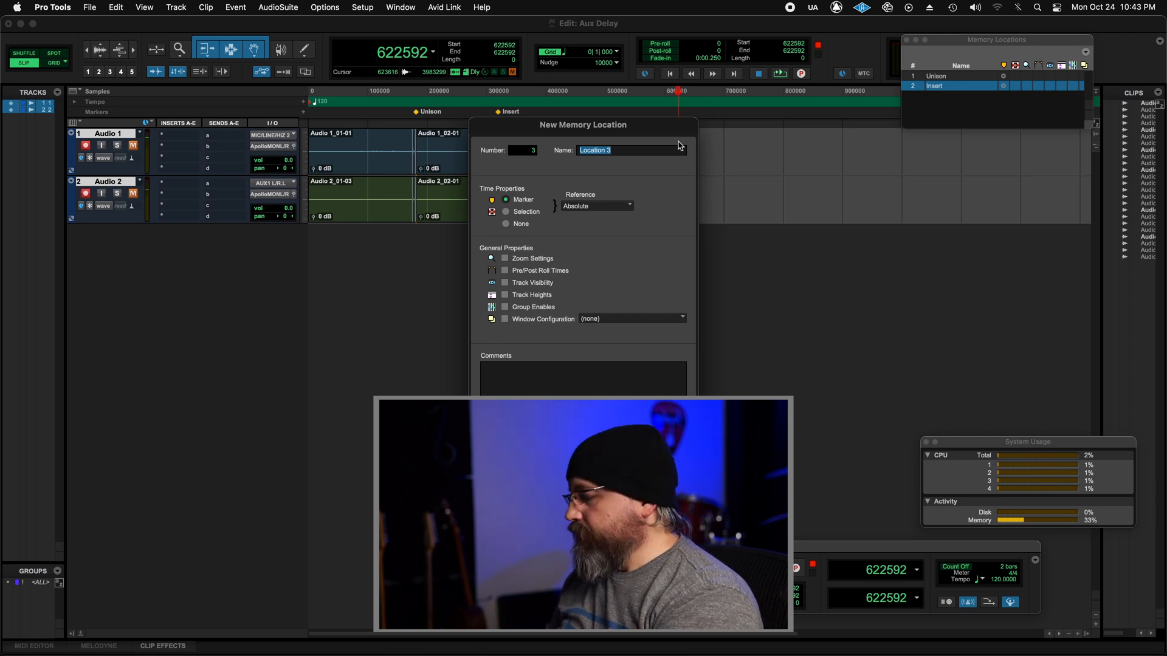
Name the new marker 'IDC On Insert' and save the session
type("IDC O")
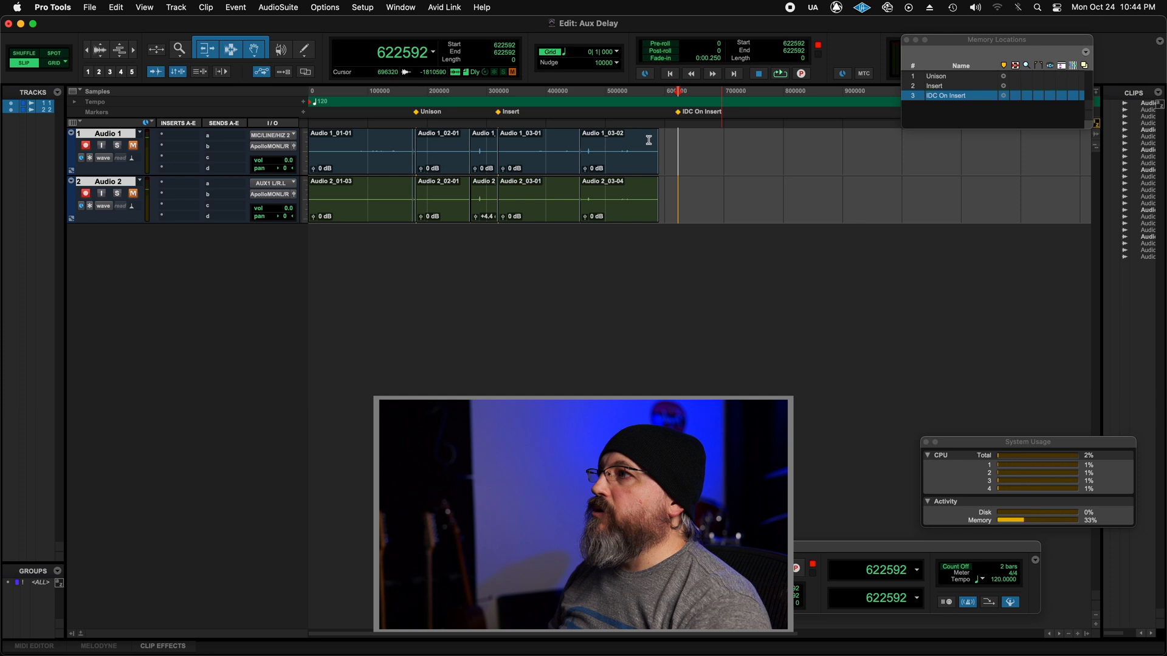
left_click(89, 6)
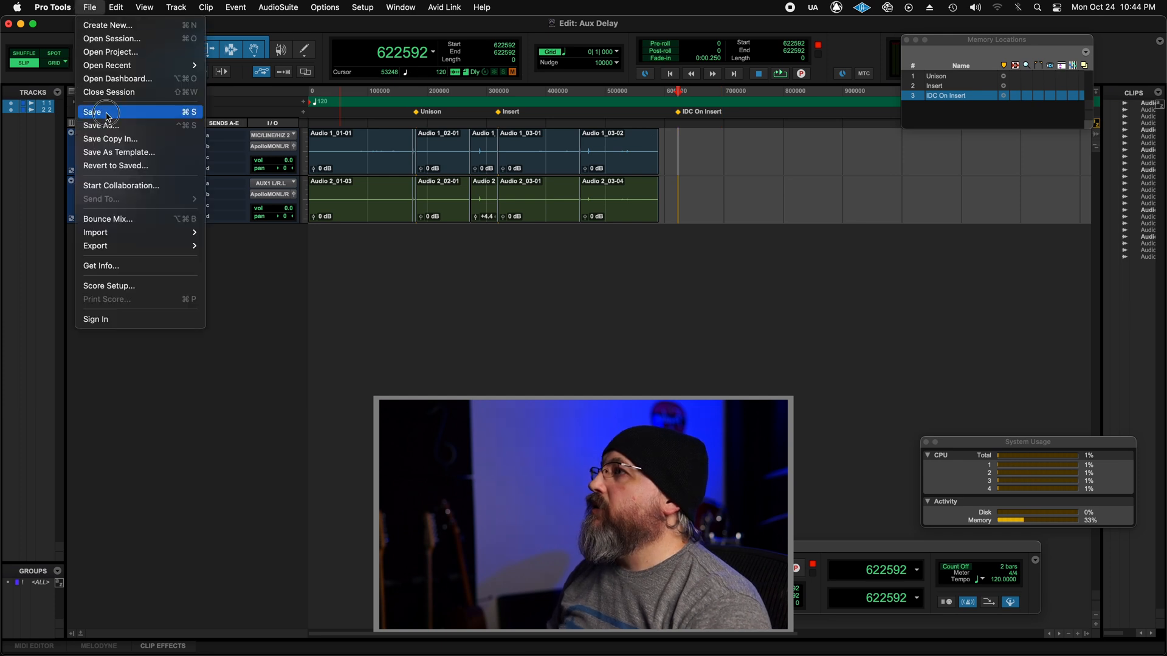
left_click(52, 7)
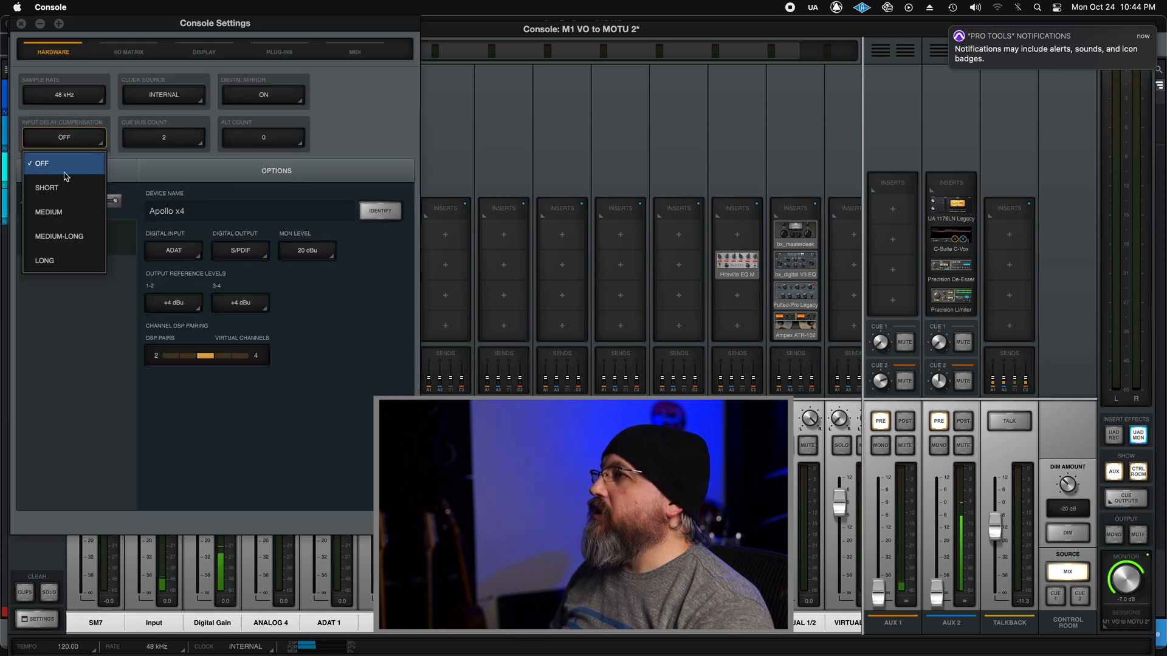
Set Input Delay Compensation to Medium and close Console Settings
left_click(49, 212)
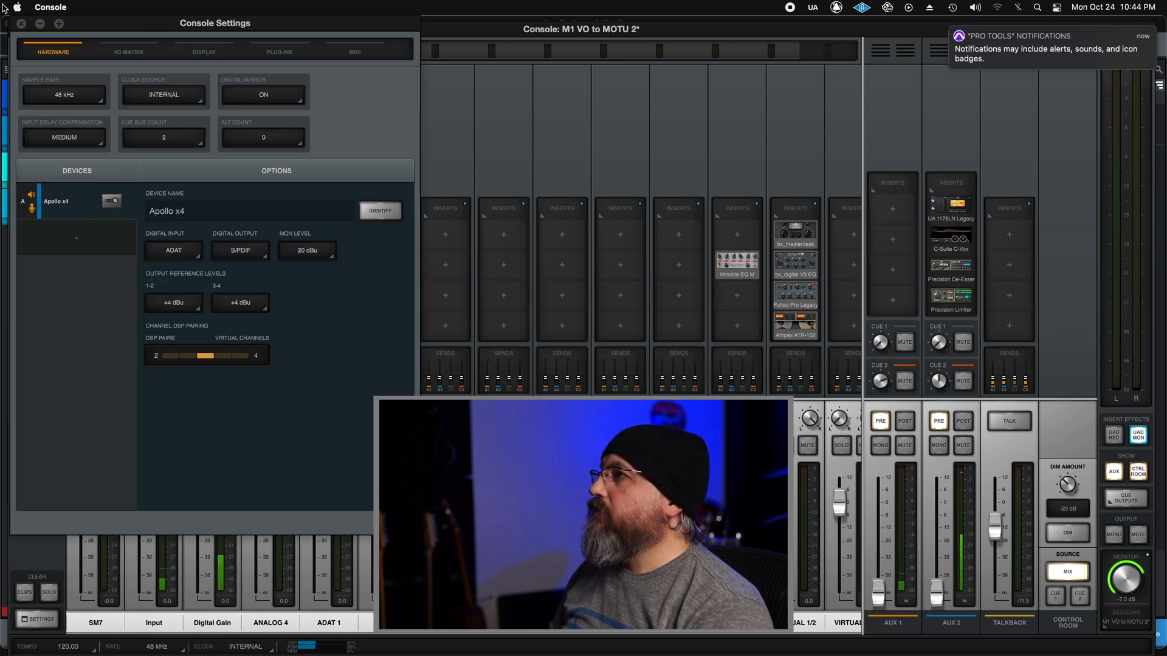
left_click(21, 23)
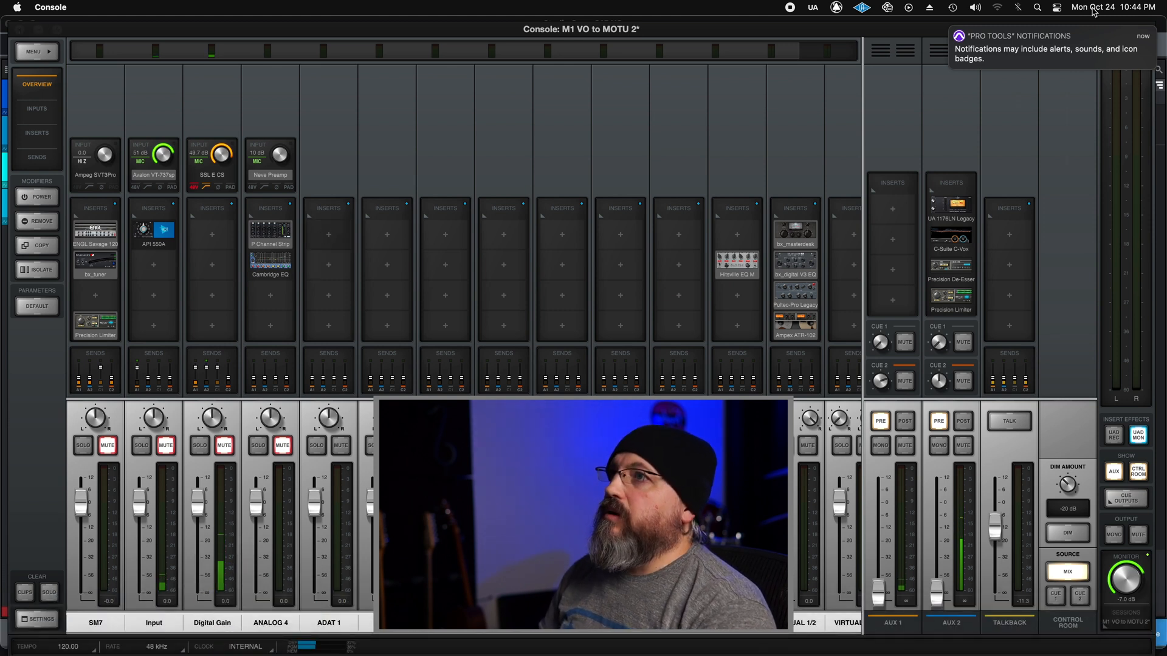
left_click(1130, 59)
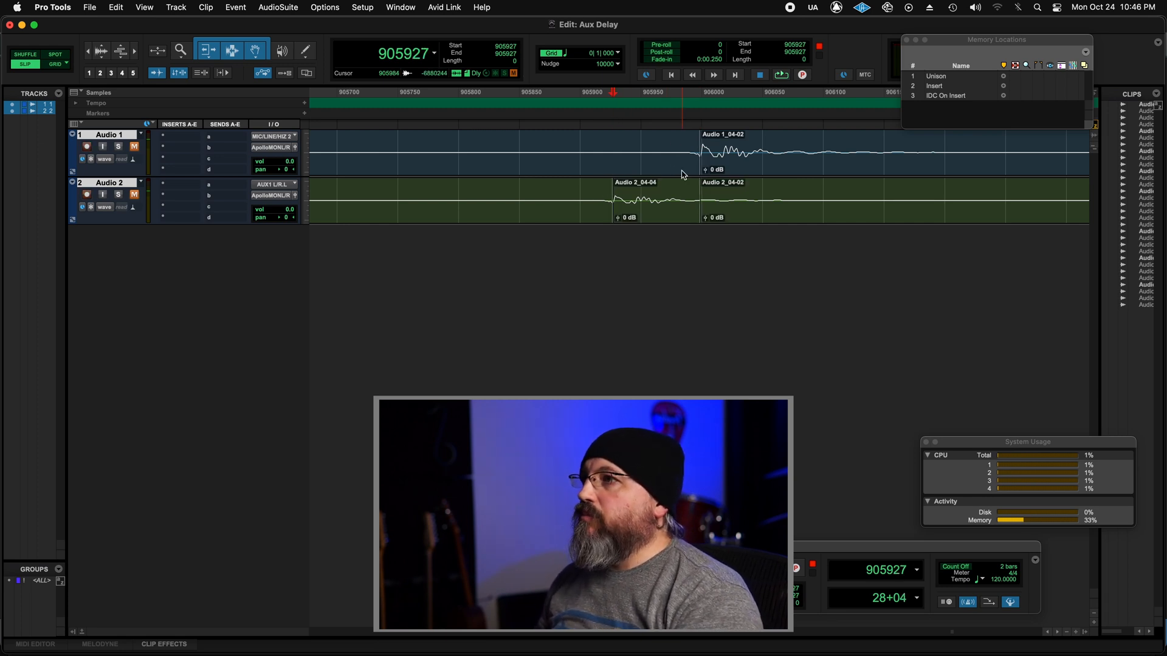
Place the insertion point at the Audio 1 snap transient on the 04 clips
left_click(655, 199)
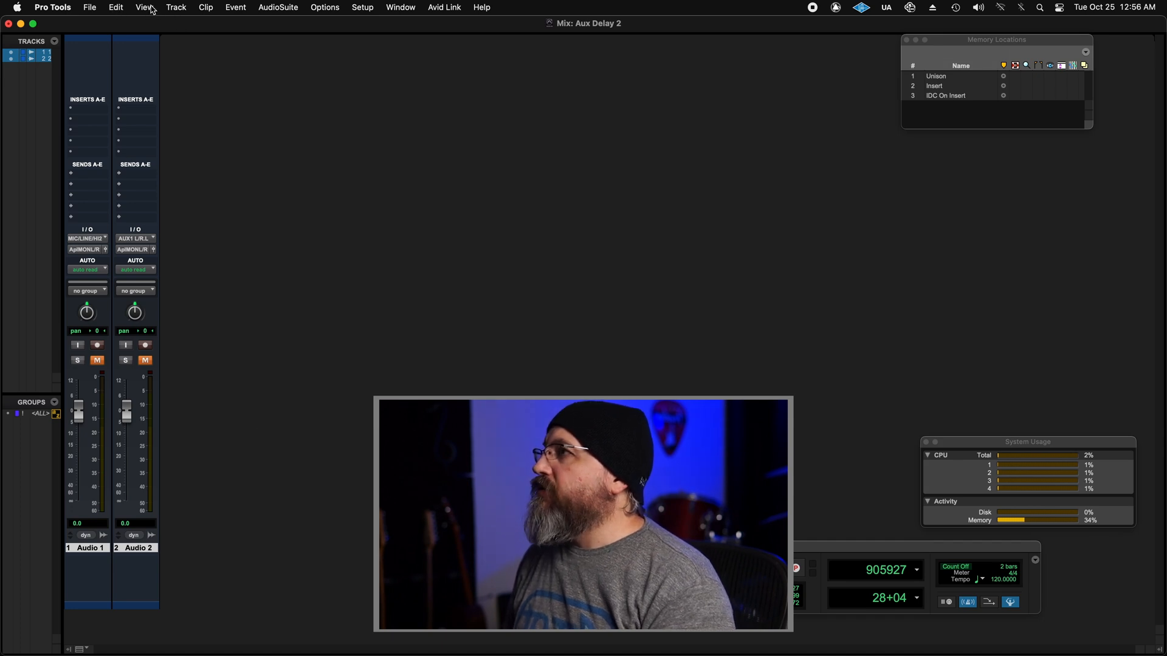
Show the View > Mix Window Views list for the Aux Delay 2 mixer
left_click(144, 7)
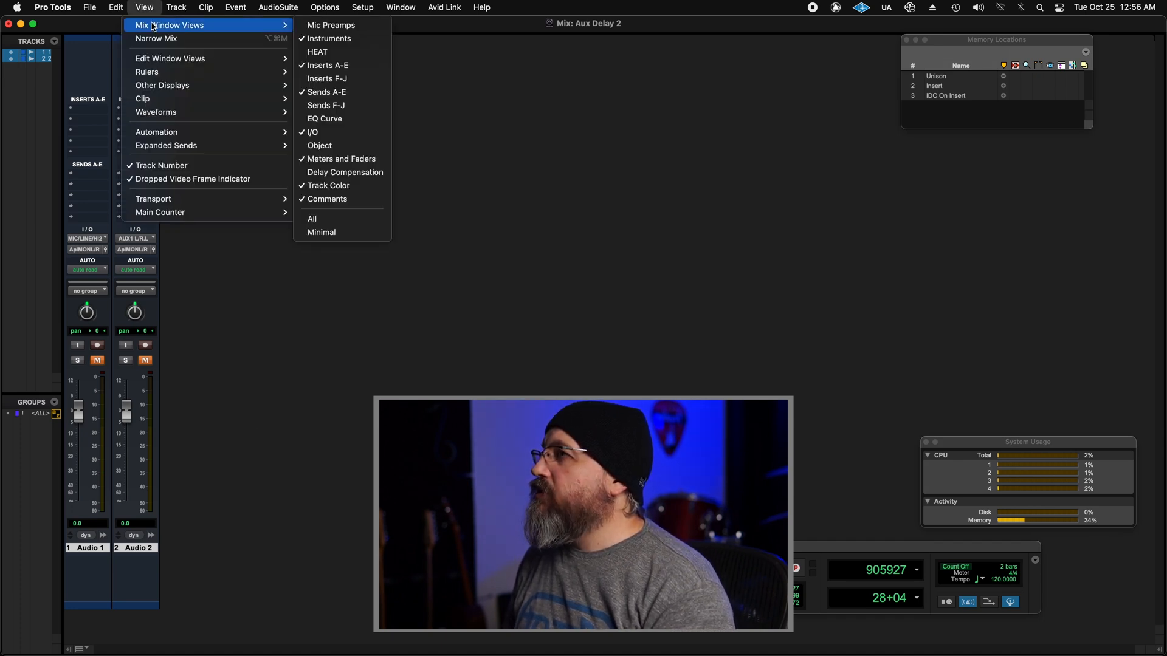